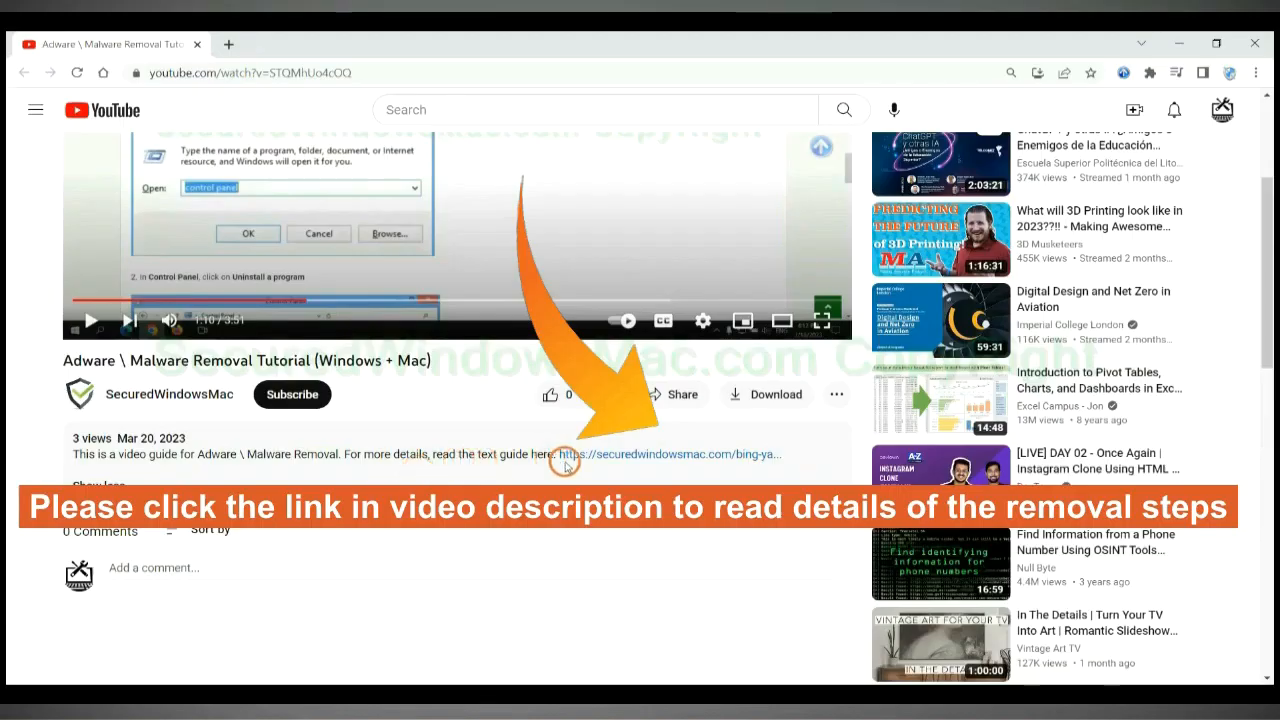
{"action": "mouse_move", "coordinate": [610, 454]}
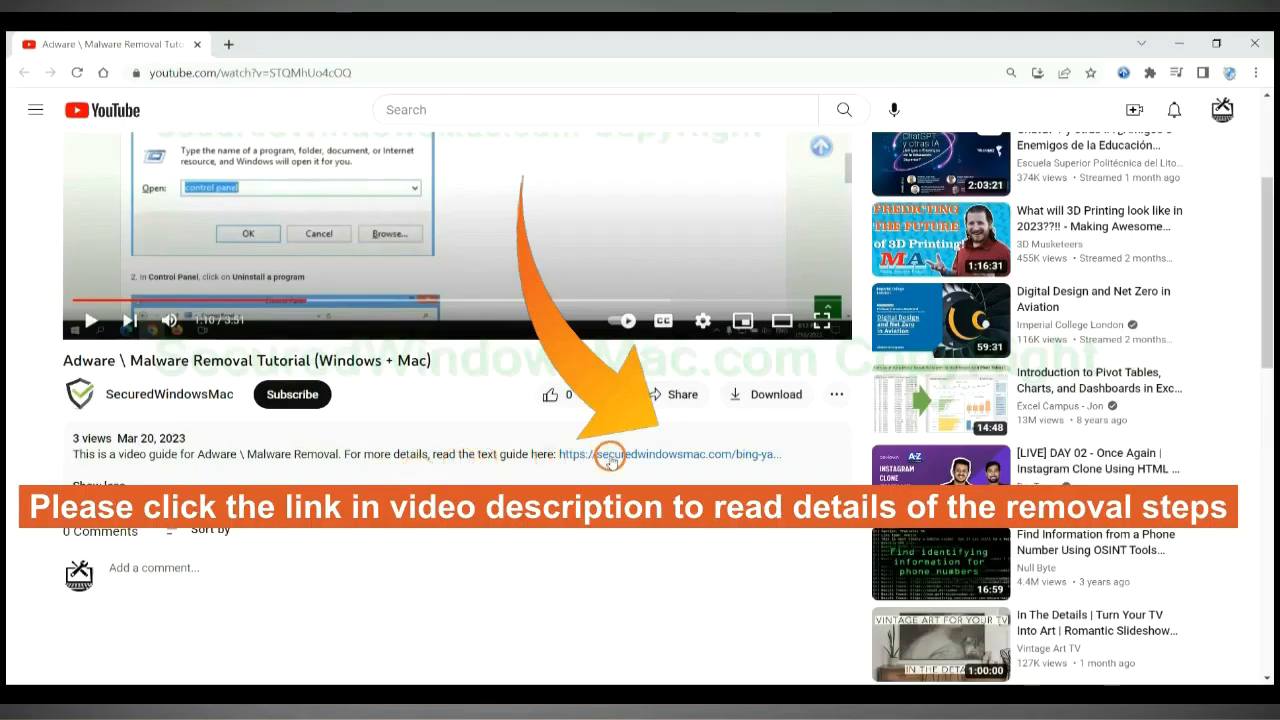
Step: Open the securedwindowsmac.com removal guide from the video description link
{"action": "left_click", "coordinate": [667, 454]}
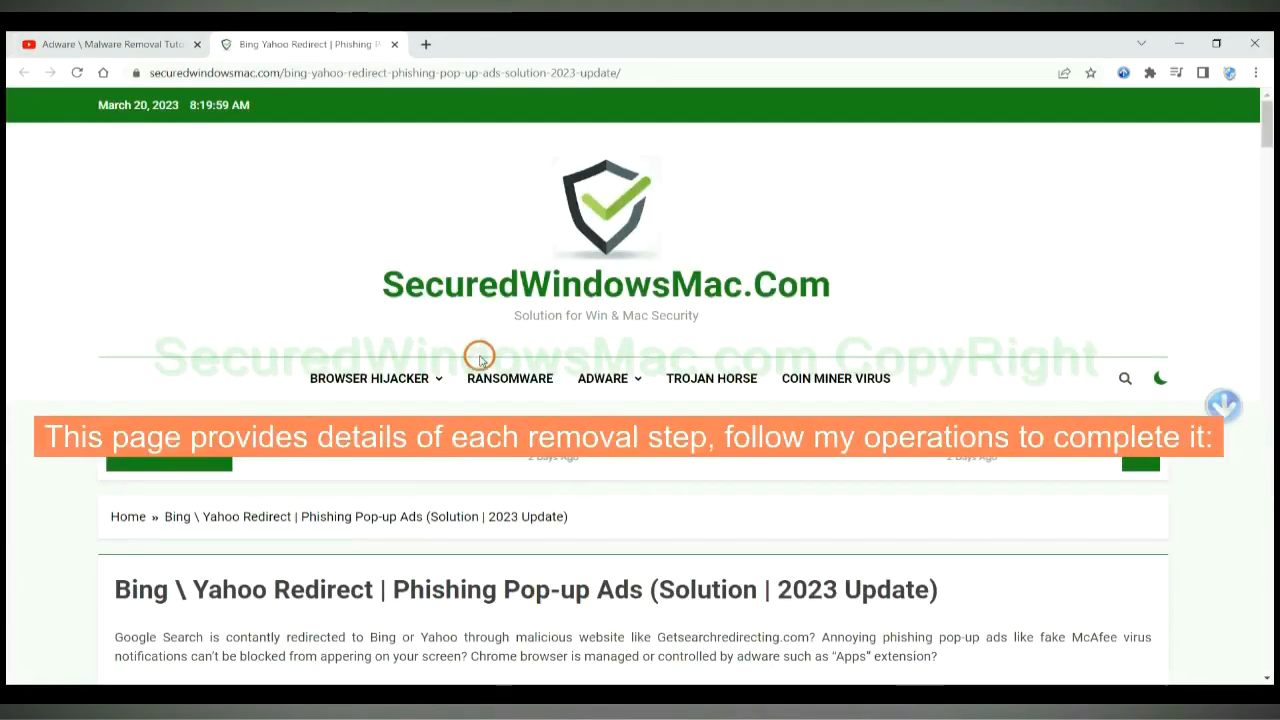
Step: Scroll the guide to the Instant Automatic Removal section with the SpyHunter download buttons
{"action": "scroll", "scroll_direction": "down", "scroll_amount": 3}
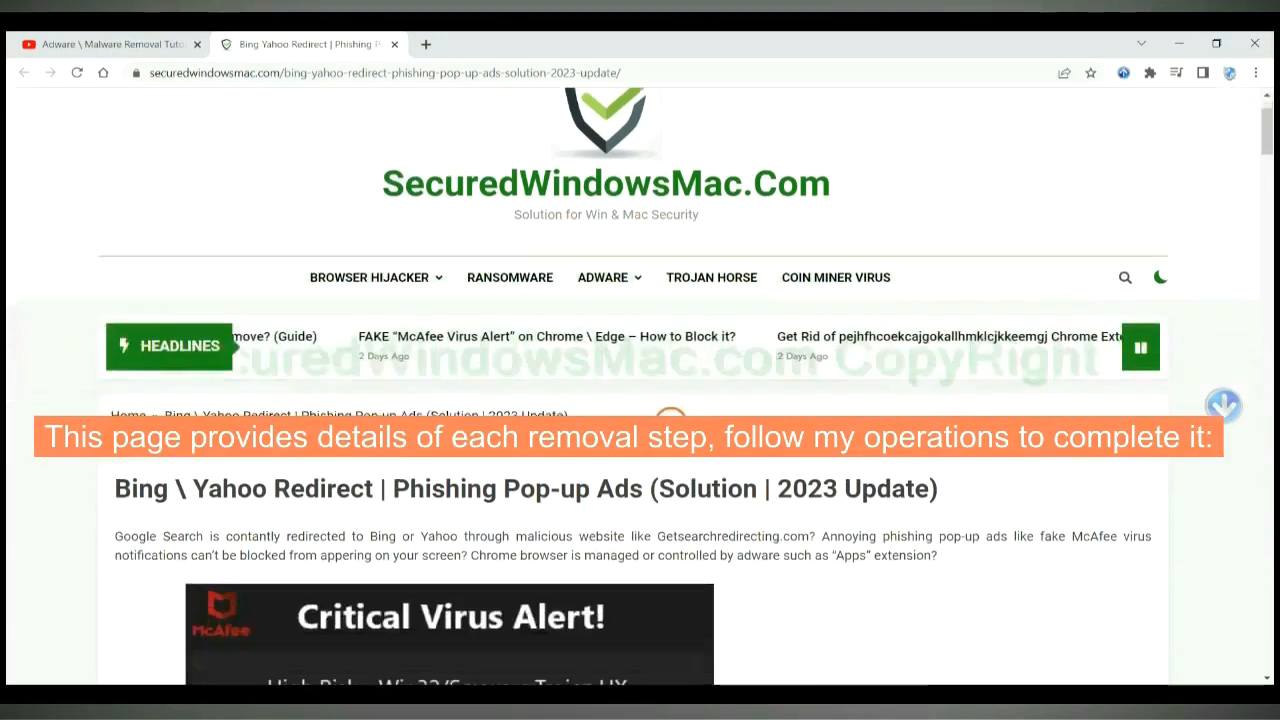
{"action": "scroll", "scroll_direction": "down", "scroll_amount": 3}
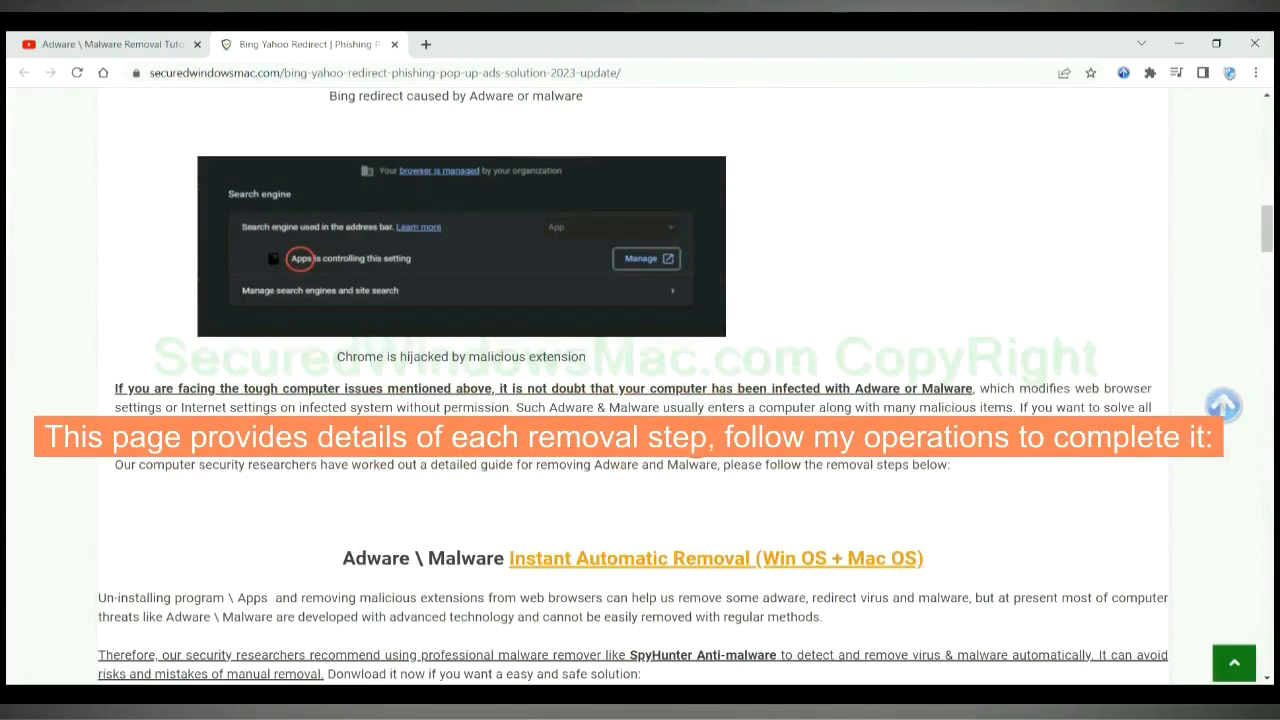
{"action": "scroll", "scroll_direction": "down", "scroll_amount": 3}
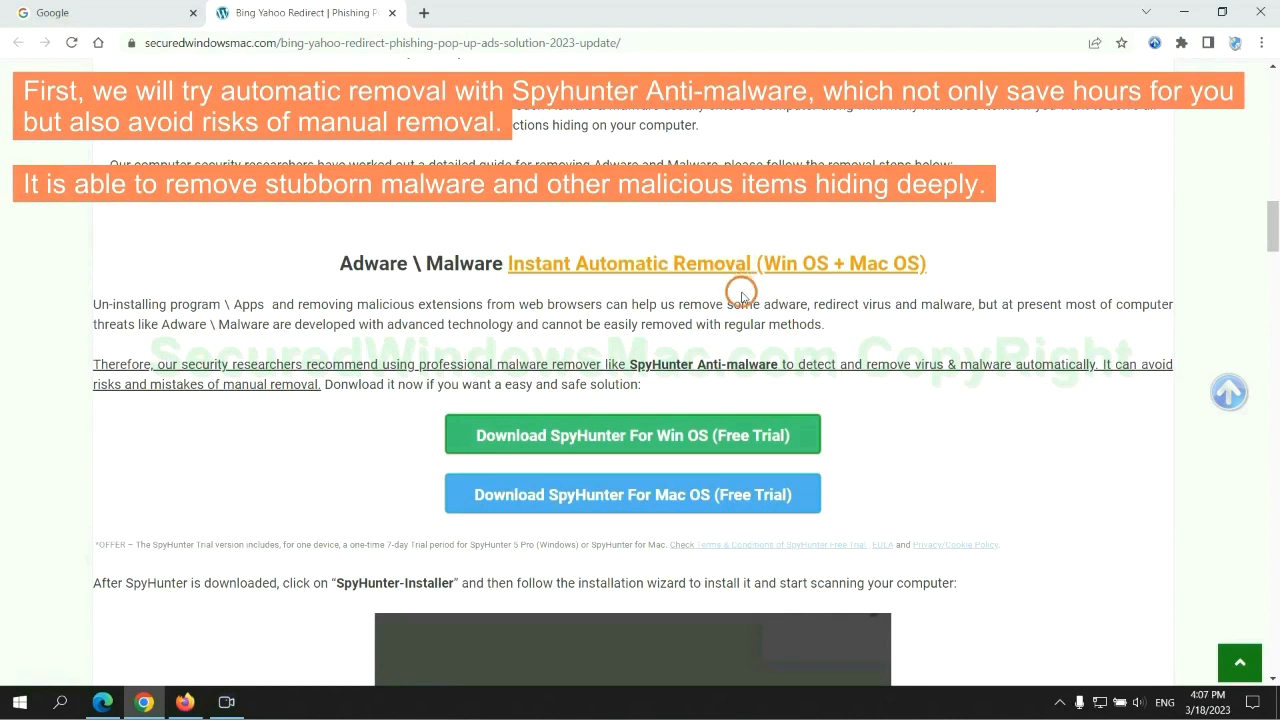
{"action": "mouse_move", "coordinate": [525, 296]}
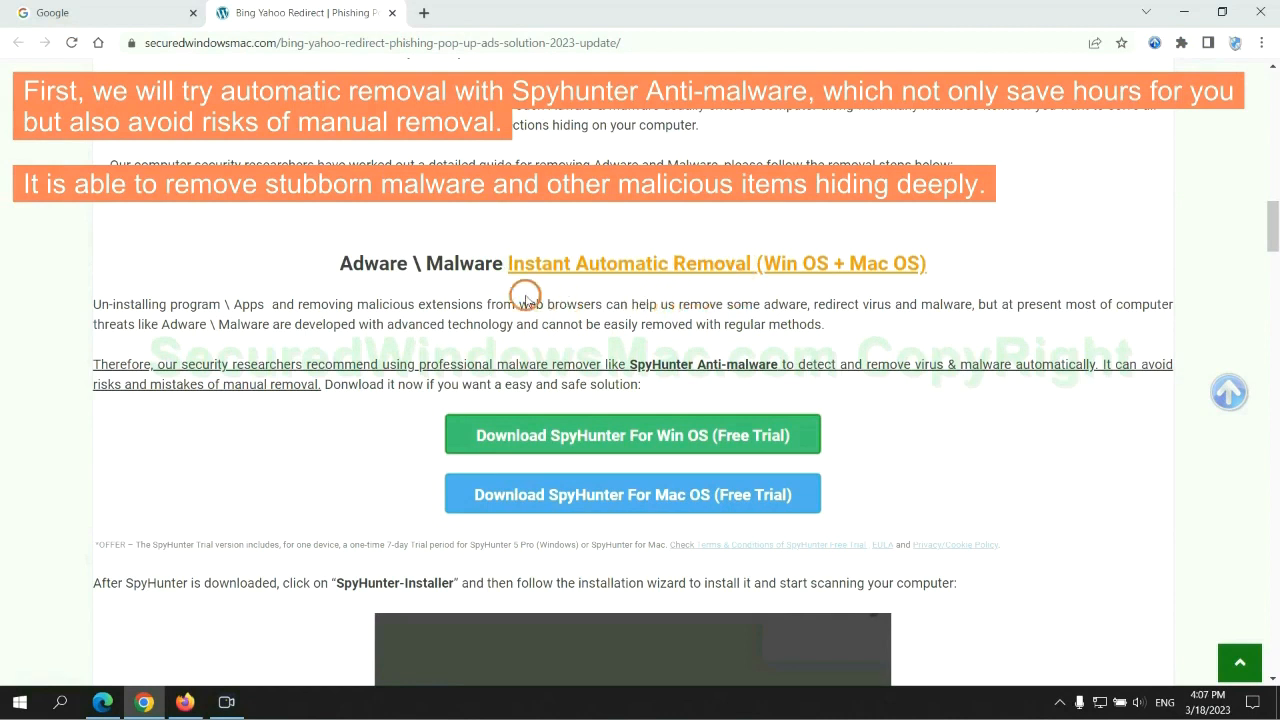
{"action": "mouse_move", "coordinate": [178, 314]}
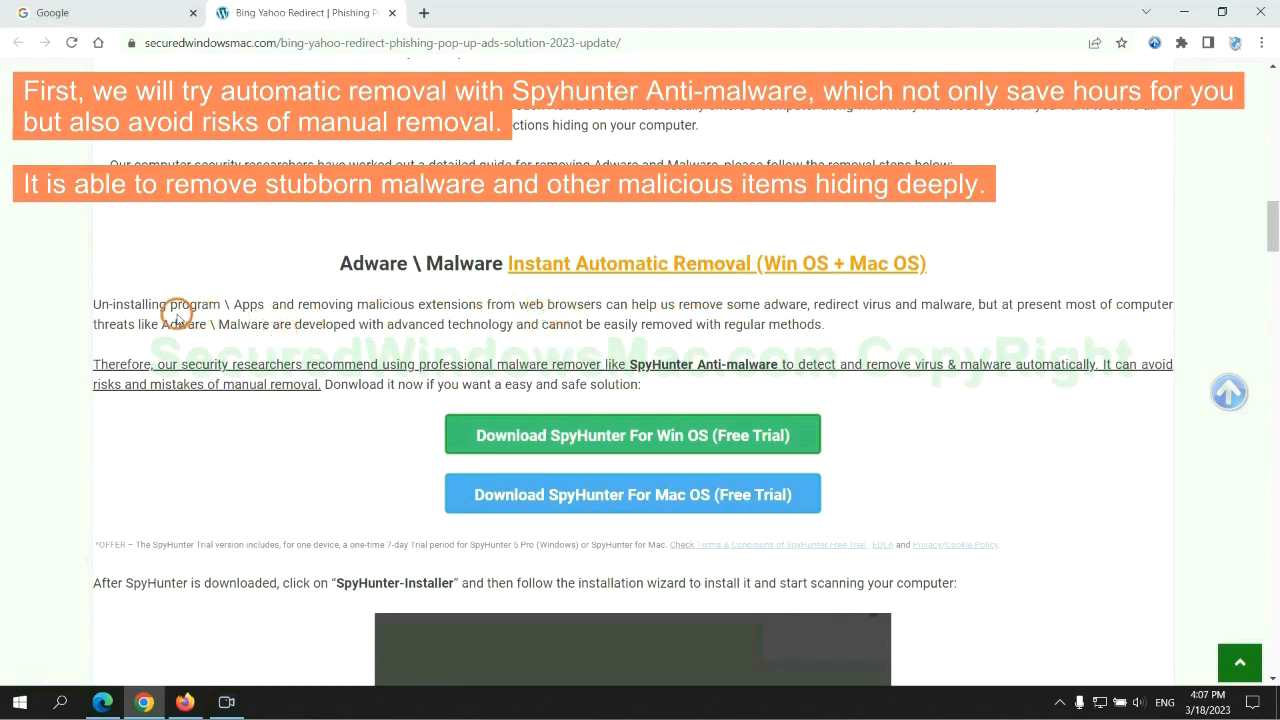
{"action": "mouse_move", "coordinate": [477, 317]}
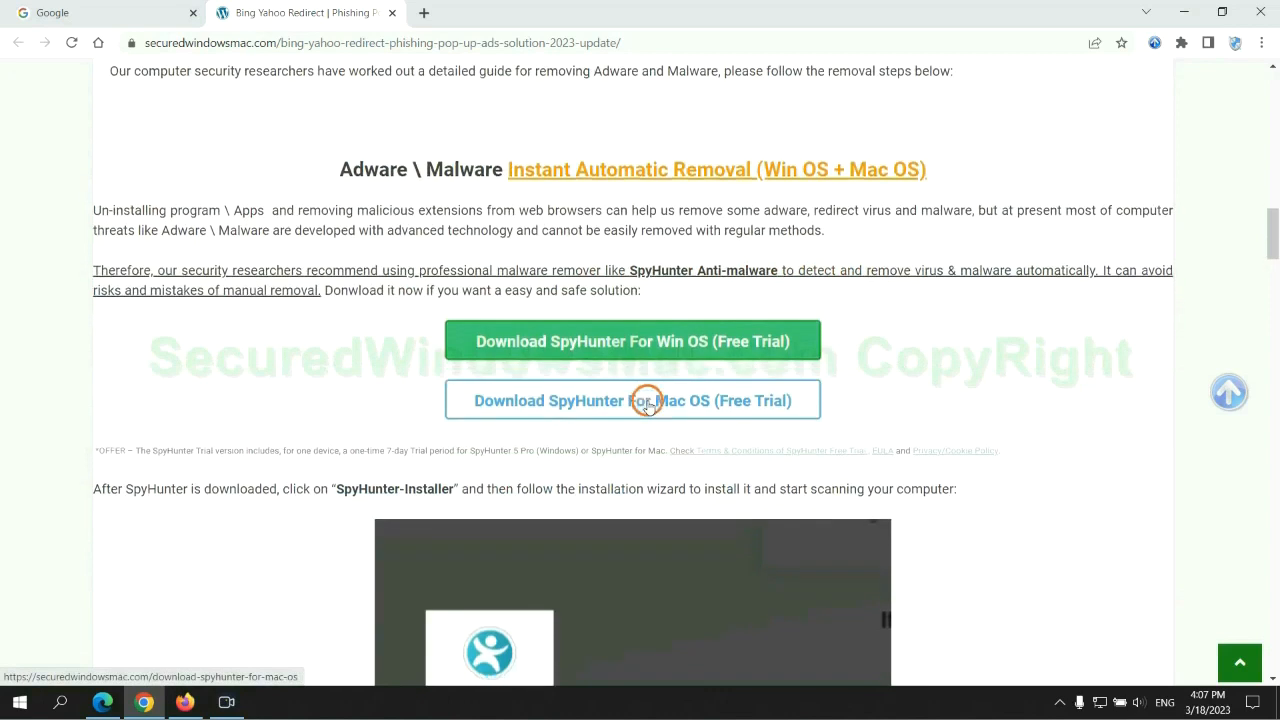
Step: Download SpyHunter for Windows and launch the installer from the download bar
{"action": "scroll", "scroll_direction": "down", "scroll_amount": 3}
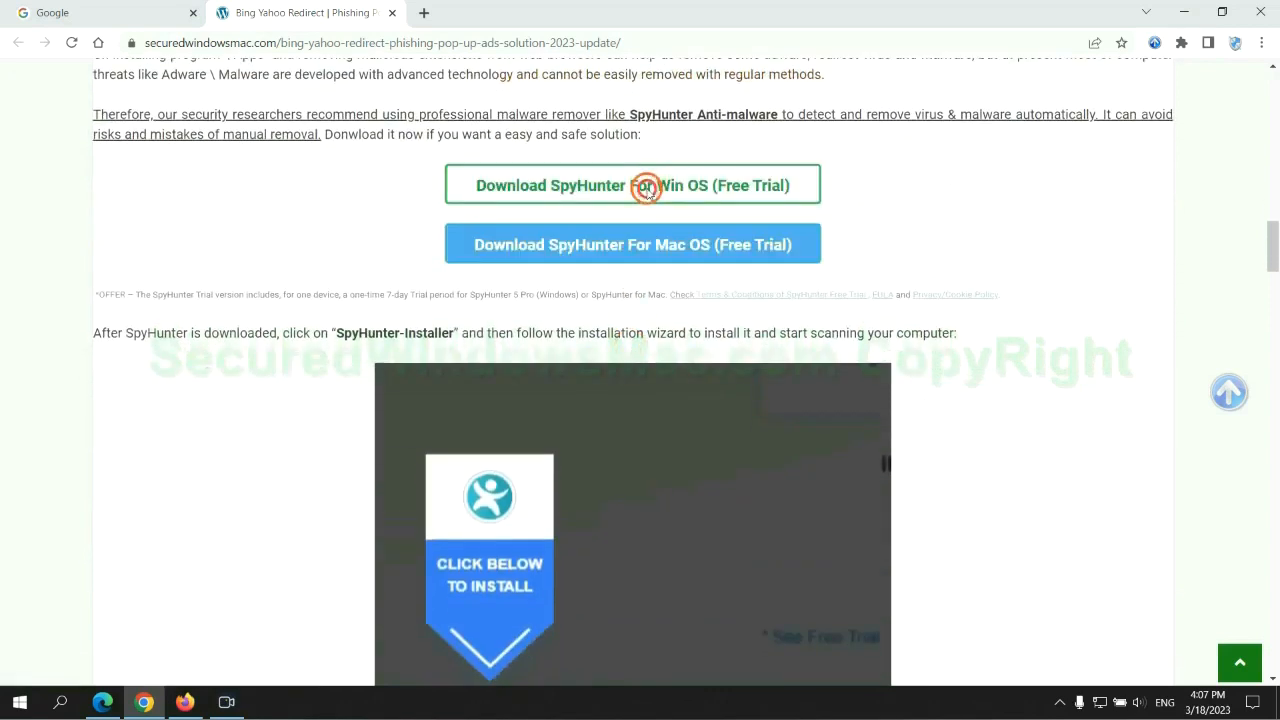
{"action": "left_click", "coordinate": [632, 185]}
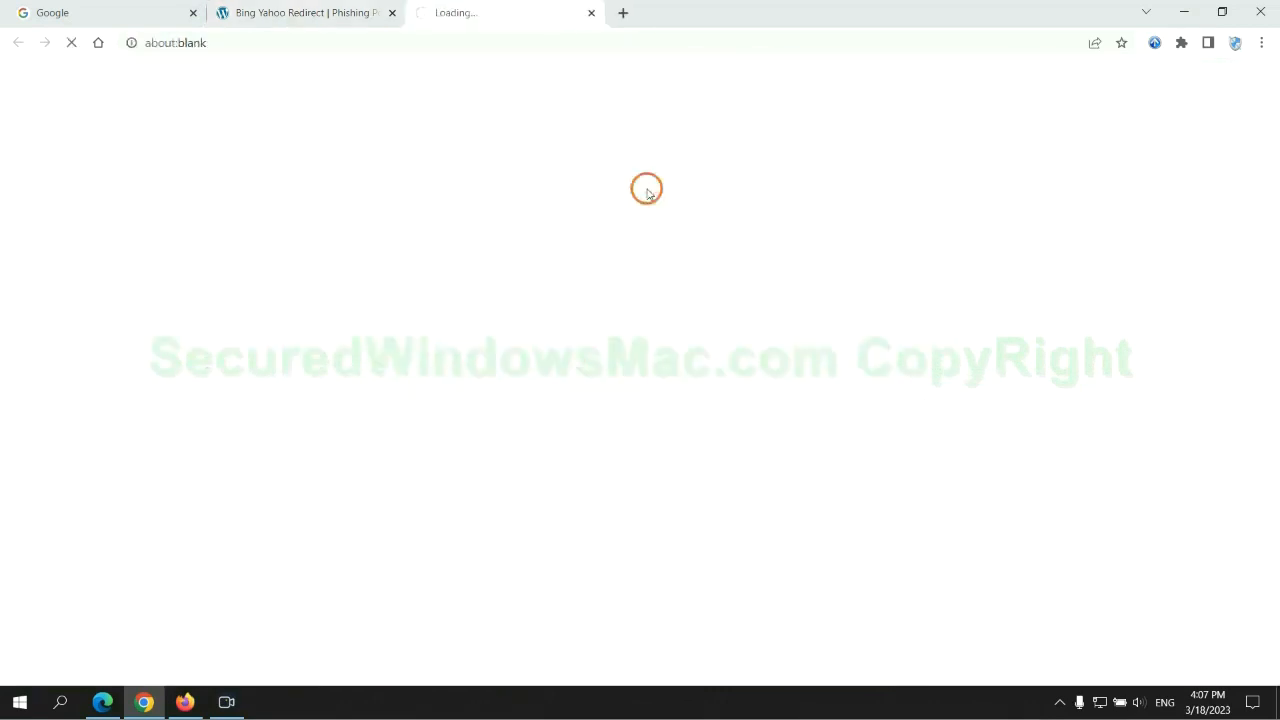
{"action": "left_click", "coordinate": [632, 185]}
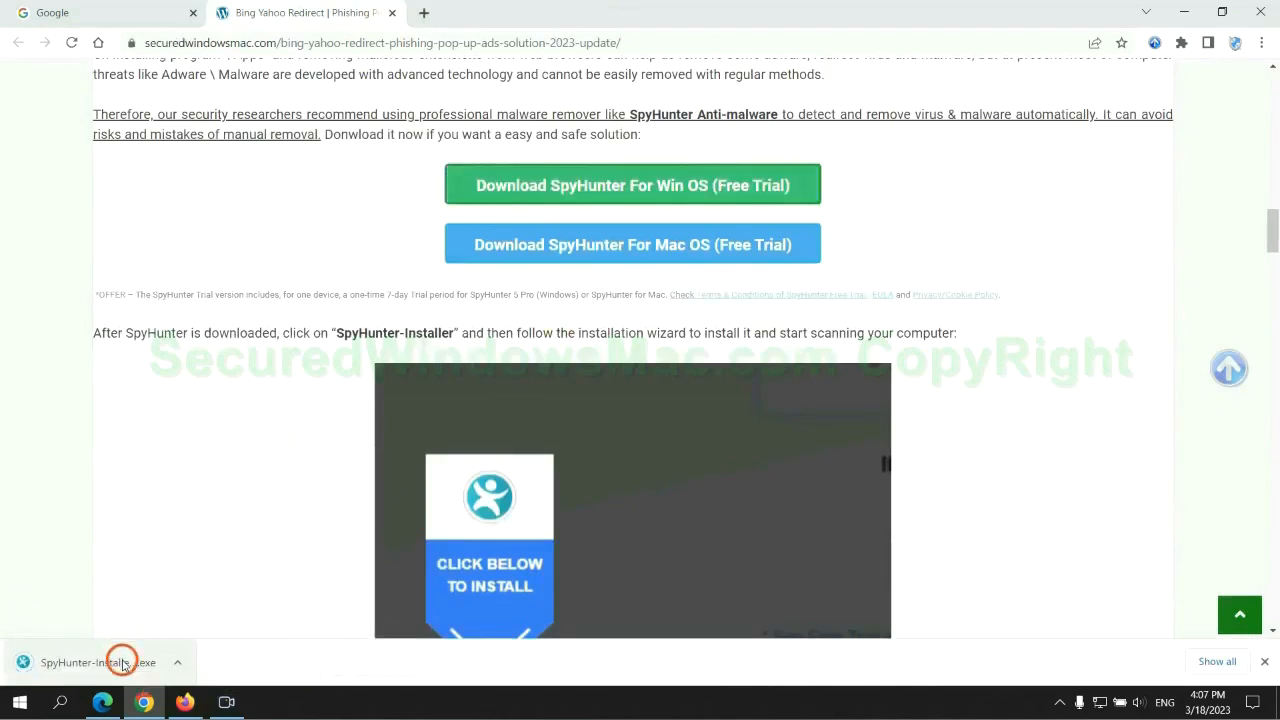
{"action": "left_click", "coordinate": [95, 662]}
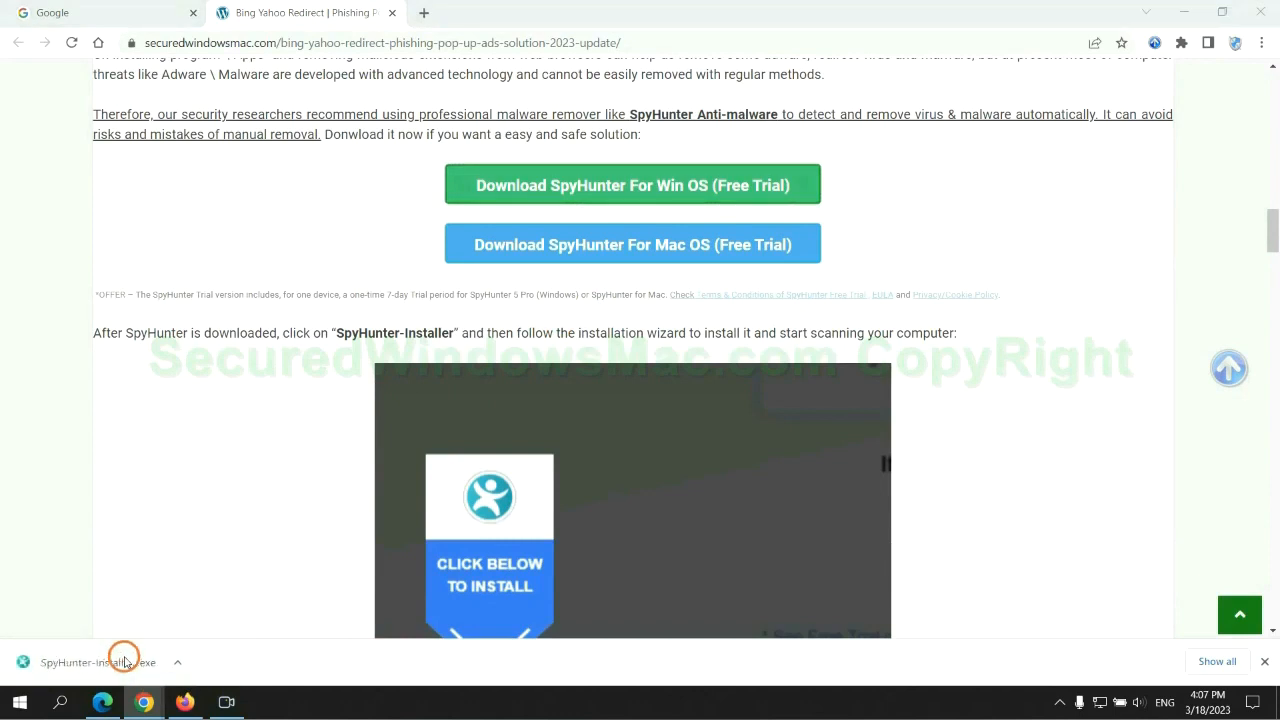
{"action": "left_click", "coordinate": [95, 661]}
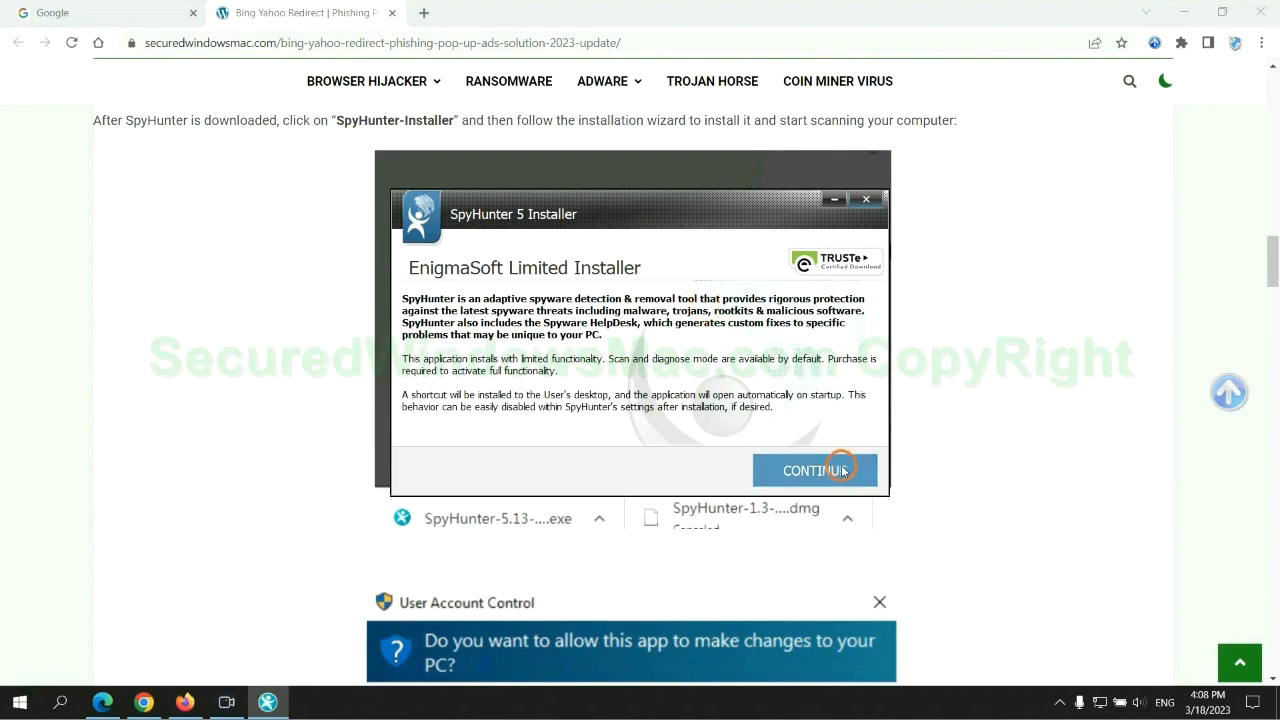
Step: Install SpyHunter 5, scan the PC (703 issues), and start the 7-day free trial
{"action": "left_click", "coordinate": [814, 470]}
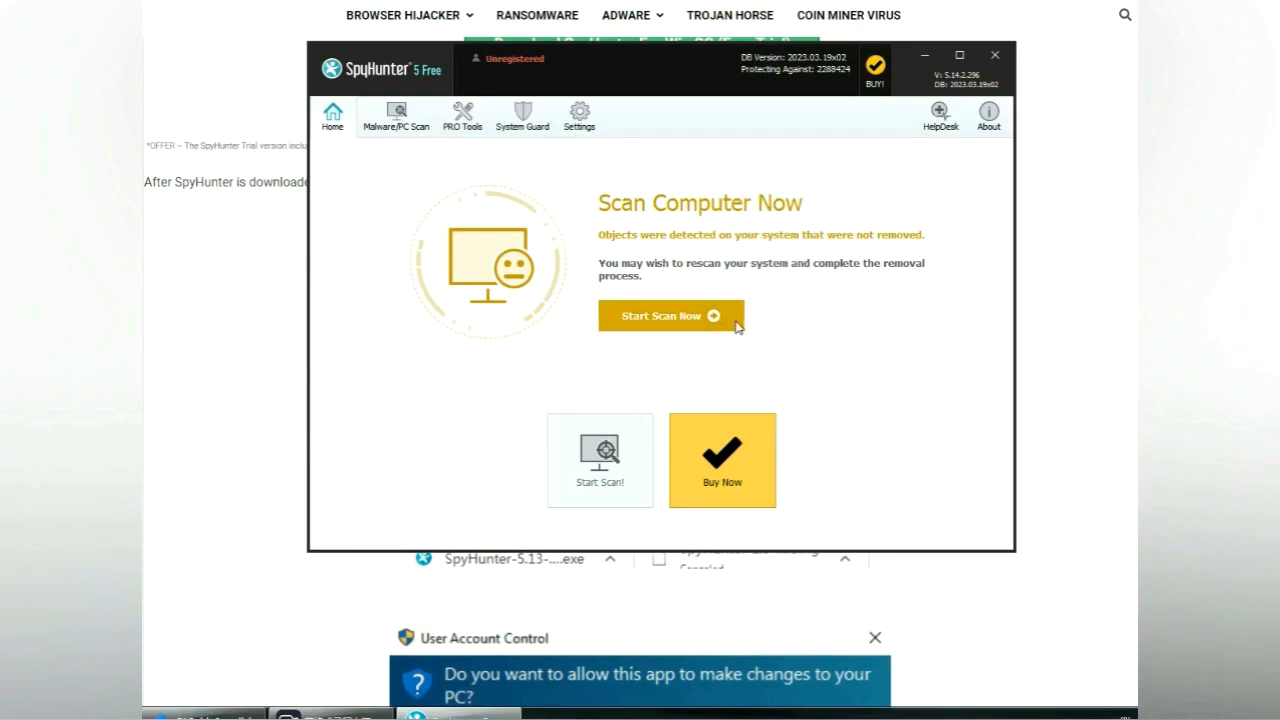
{"action": "left_click", "coordinate": [670, 315]}
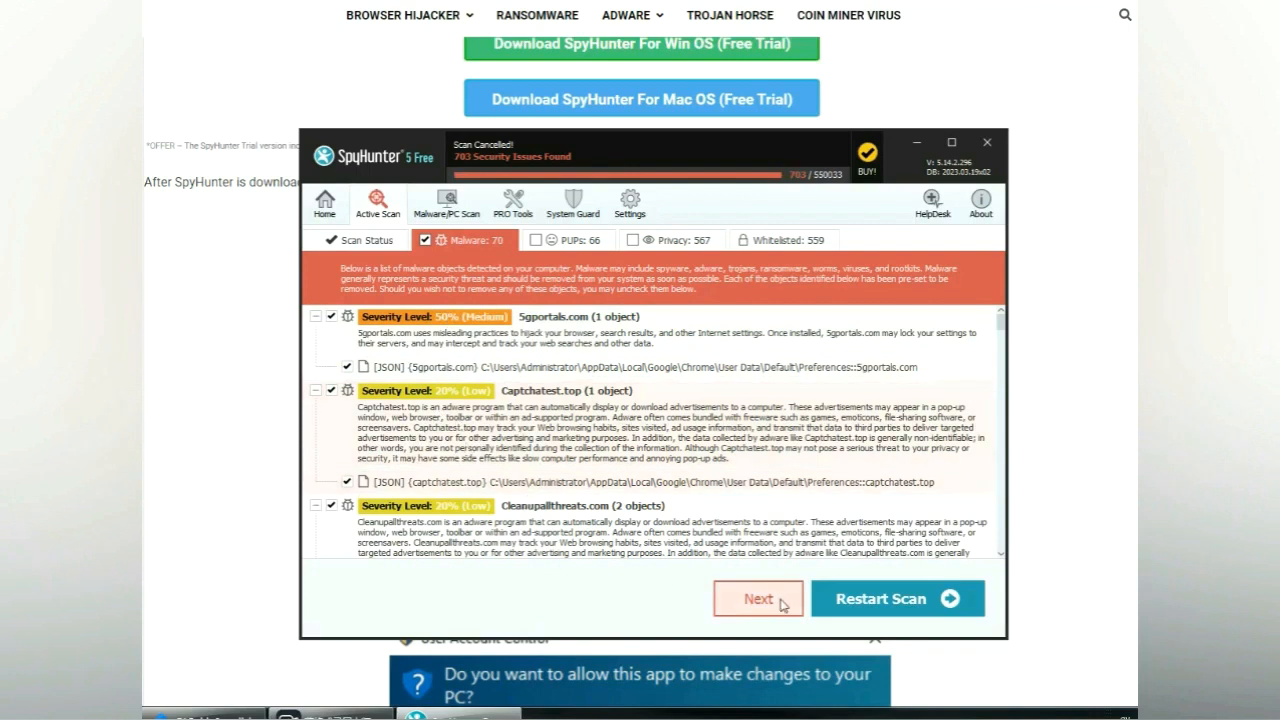
{"action": "left_click", "coordinate": [757, 598]}
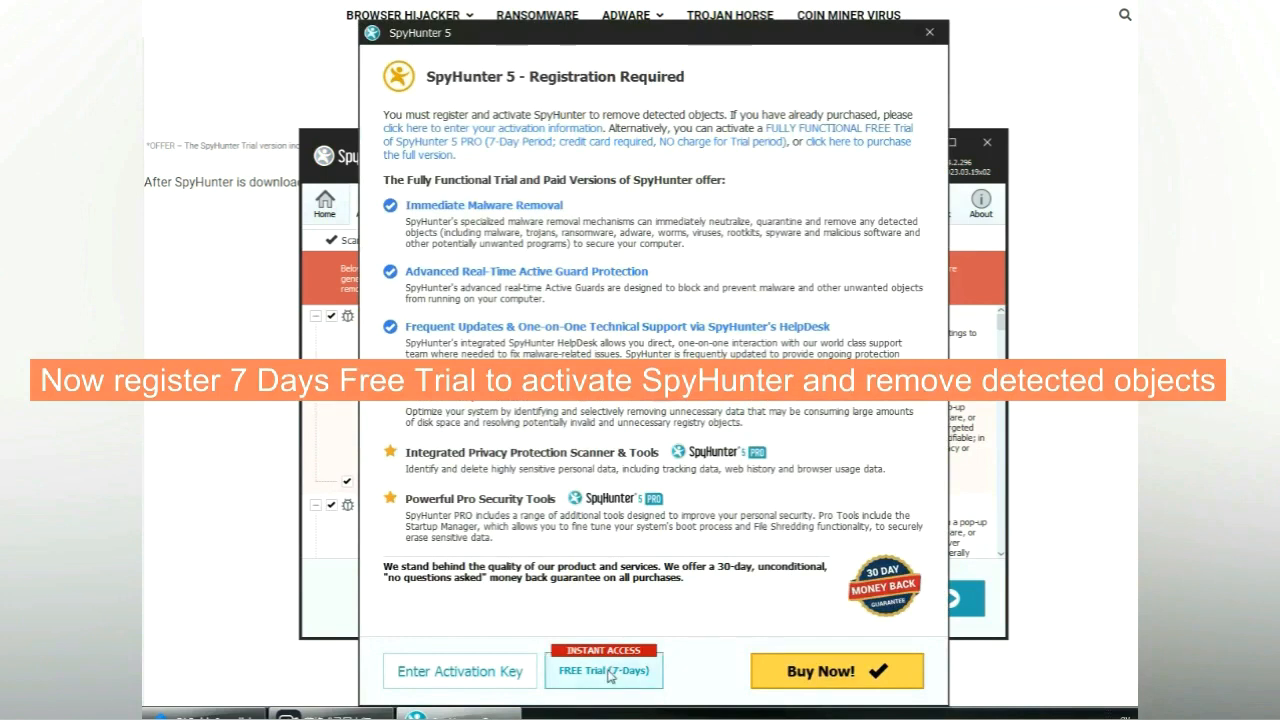
{"action": "left_click", "coordinate": [603, 671]}
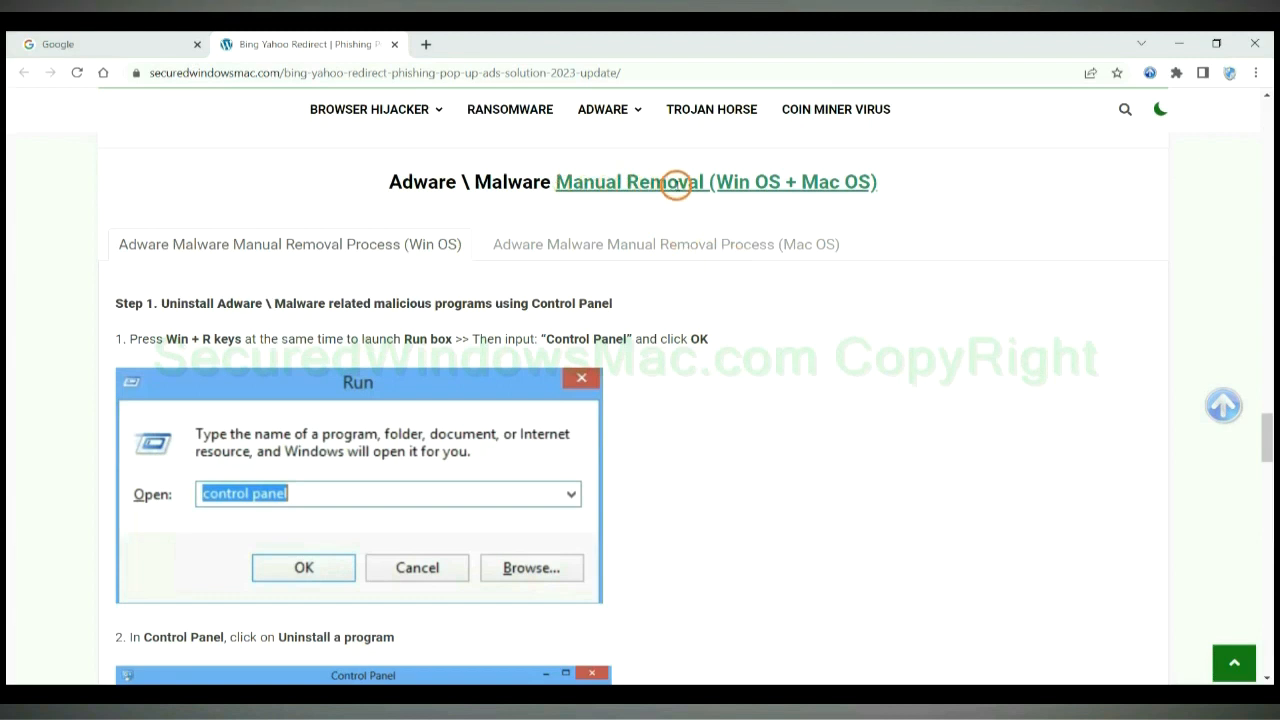
{"action": "mouse_move", "coordinate": [730, 210]}
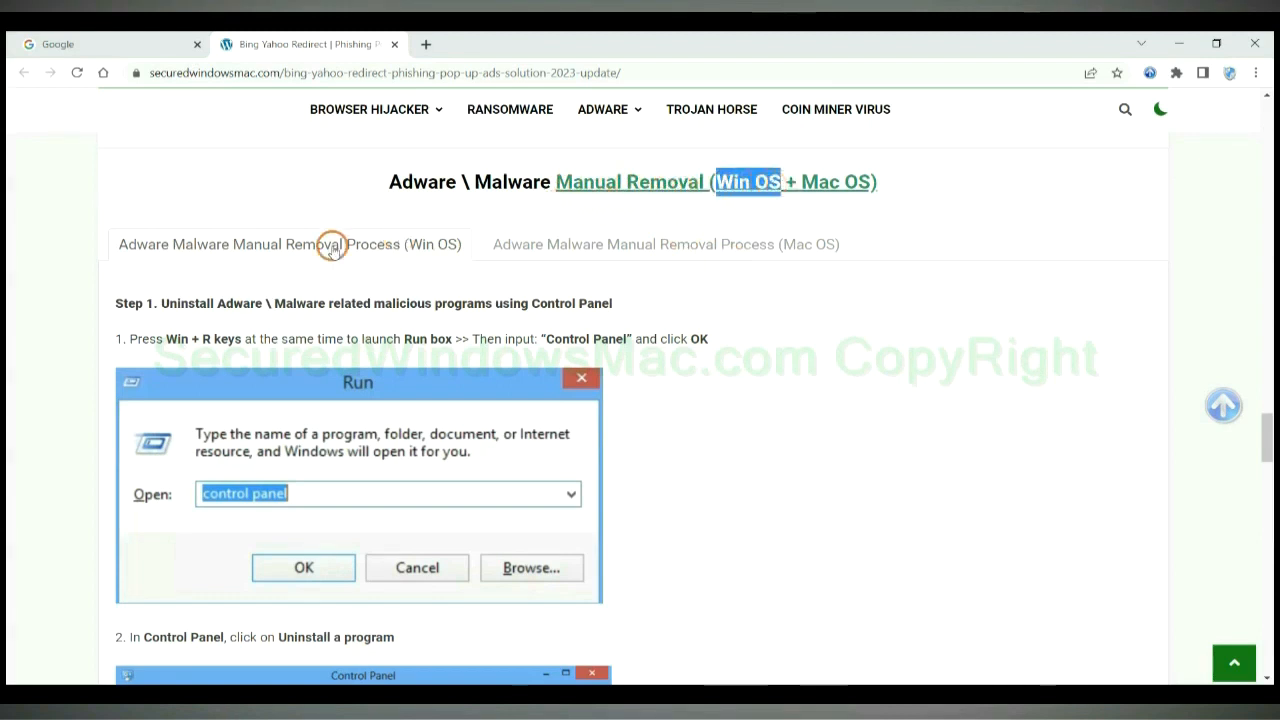
{"action": "mouse_move", "coordinate": [237, 270]}
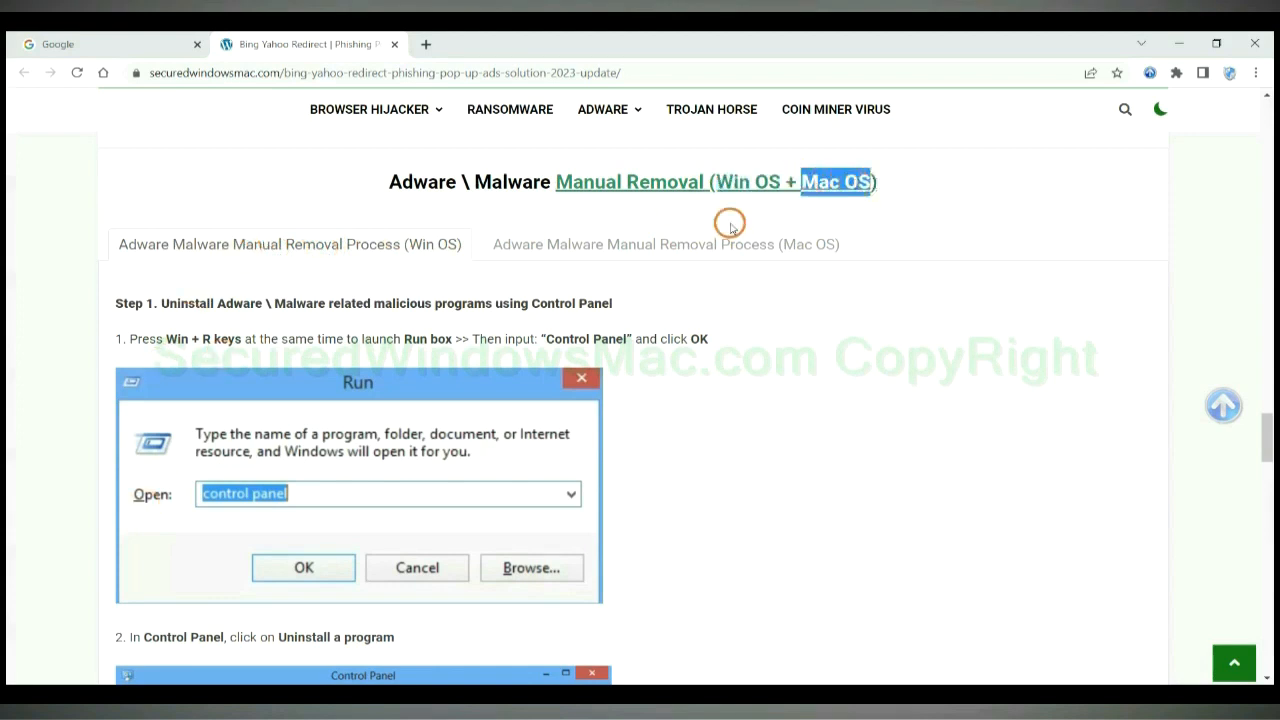
Step: Highlight the Manual Removal heading and the Step 1 uninstall-programs instruction
{"action": "left_click", "coordinate": [666, 244]}
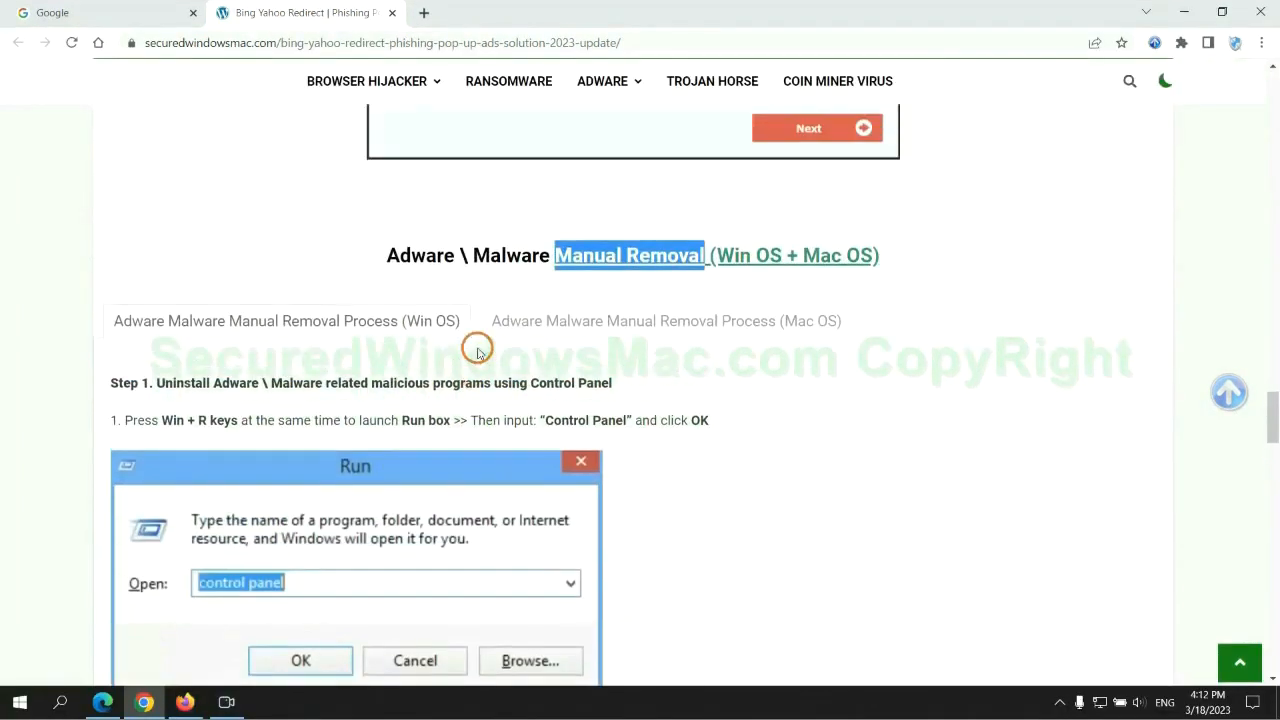
{"action": "mouse_move", "coordinate": [403, 333]}
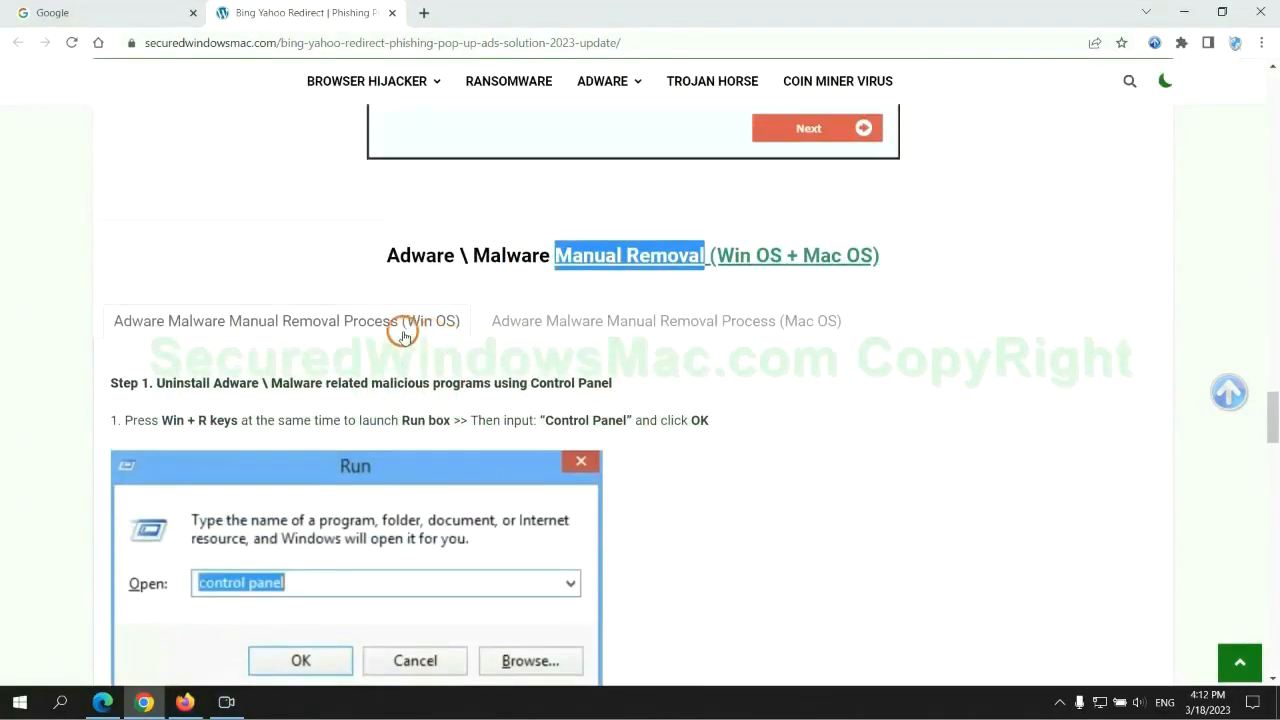
{"action": "scroll", "scroll_direction": "down", "scroll_amount": 3}
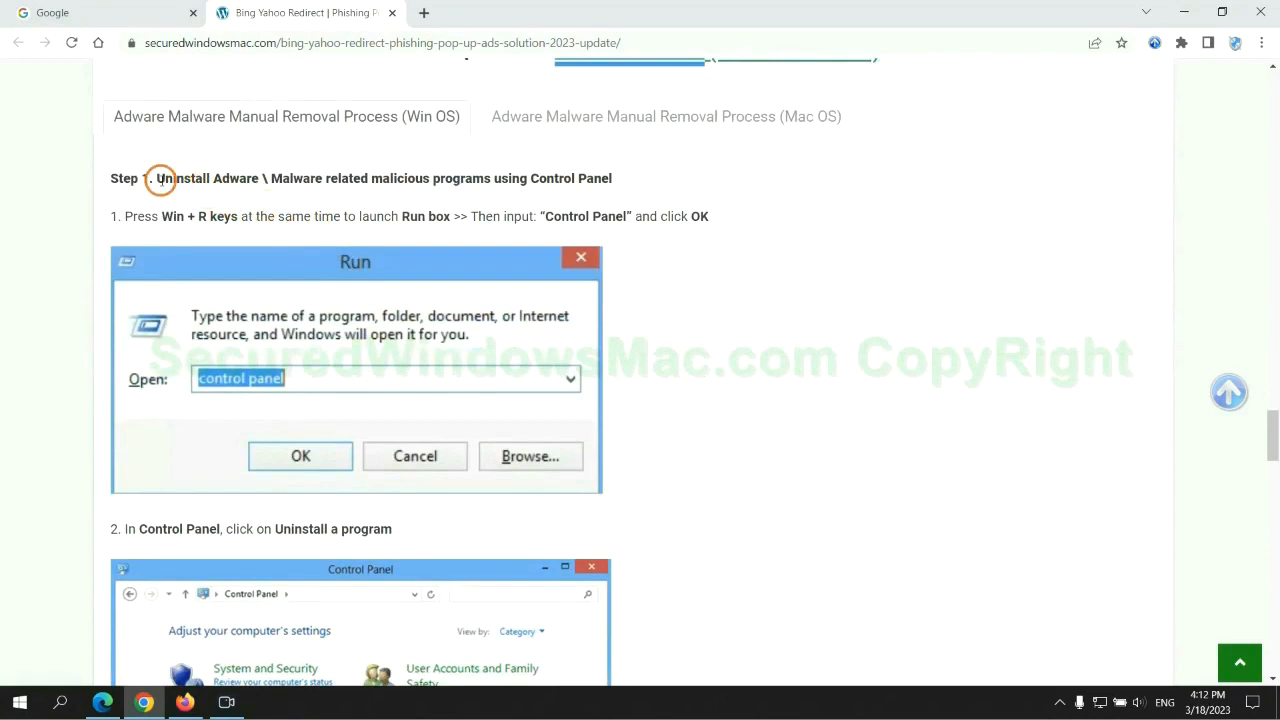
{"action": "left_click_drag", "start_coordinate": [158, 178], "coordinate": [337, 181]}
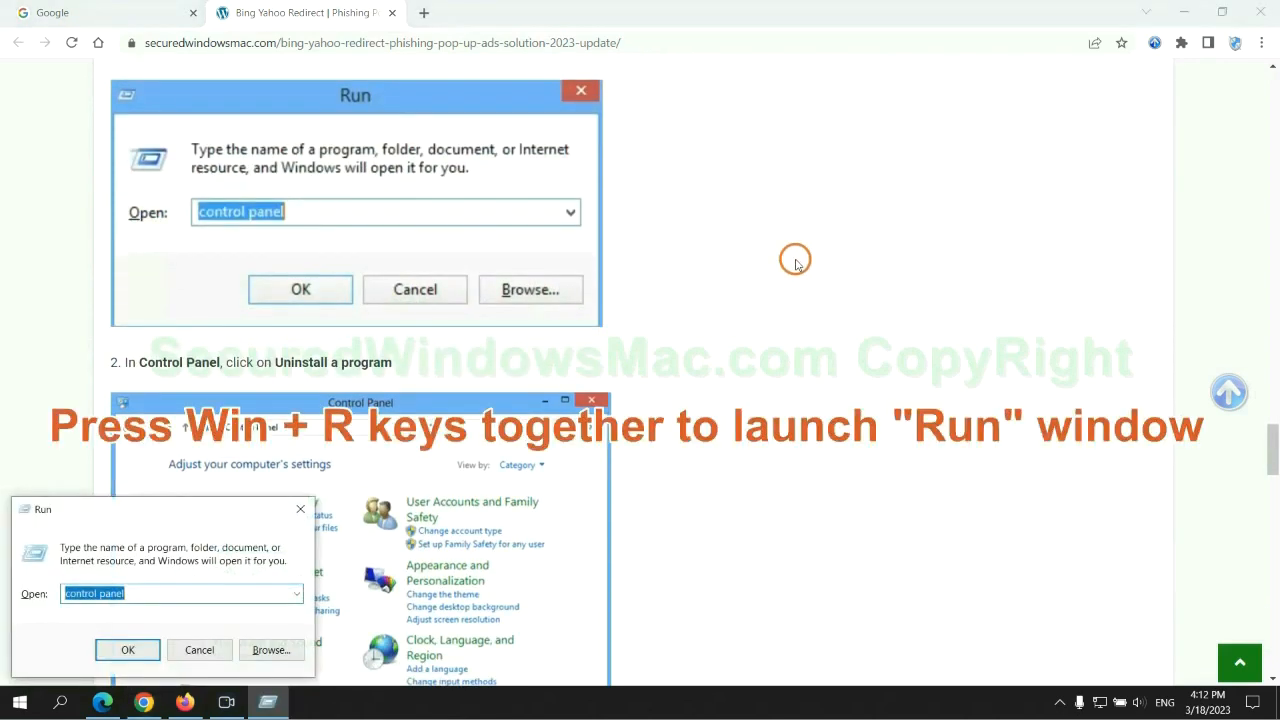
Step: Run 'control panel', select Lantern under Uninstall a program, then close the window
{"action": "type", "text": "control"}
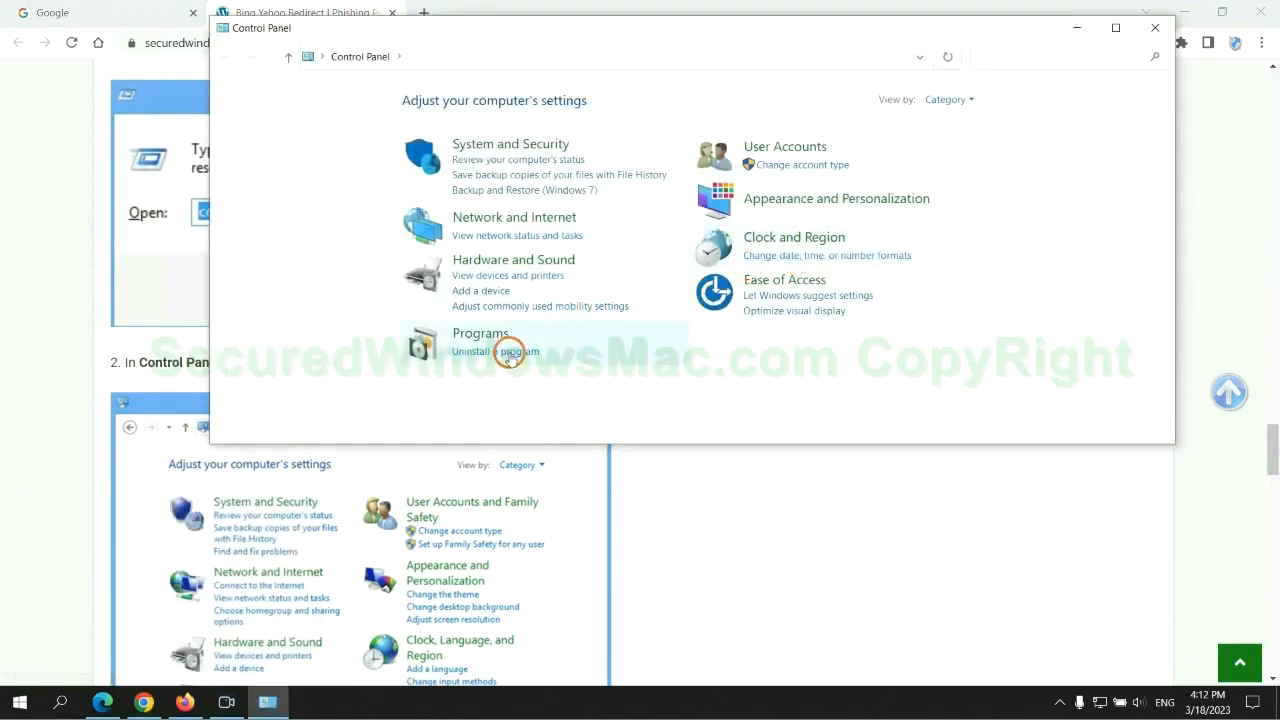
{"action": "left_click", "coordinate": [495, 351]}
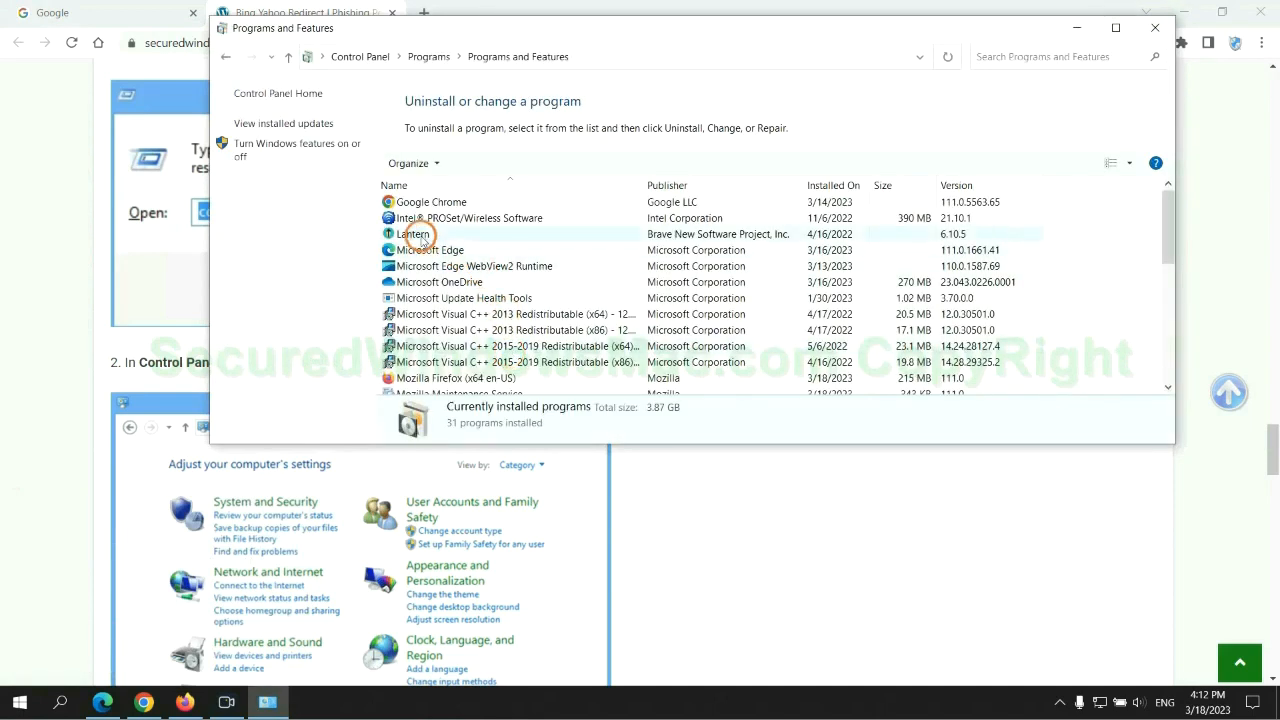
{"action": "left_click", "coordinate": [414, 233]}
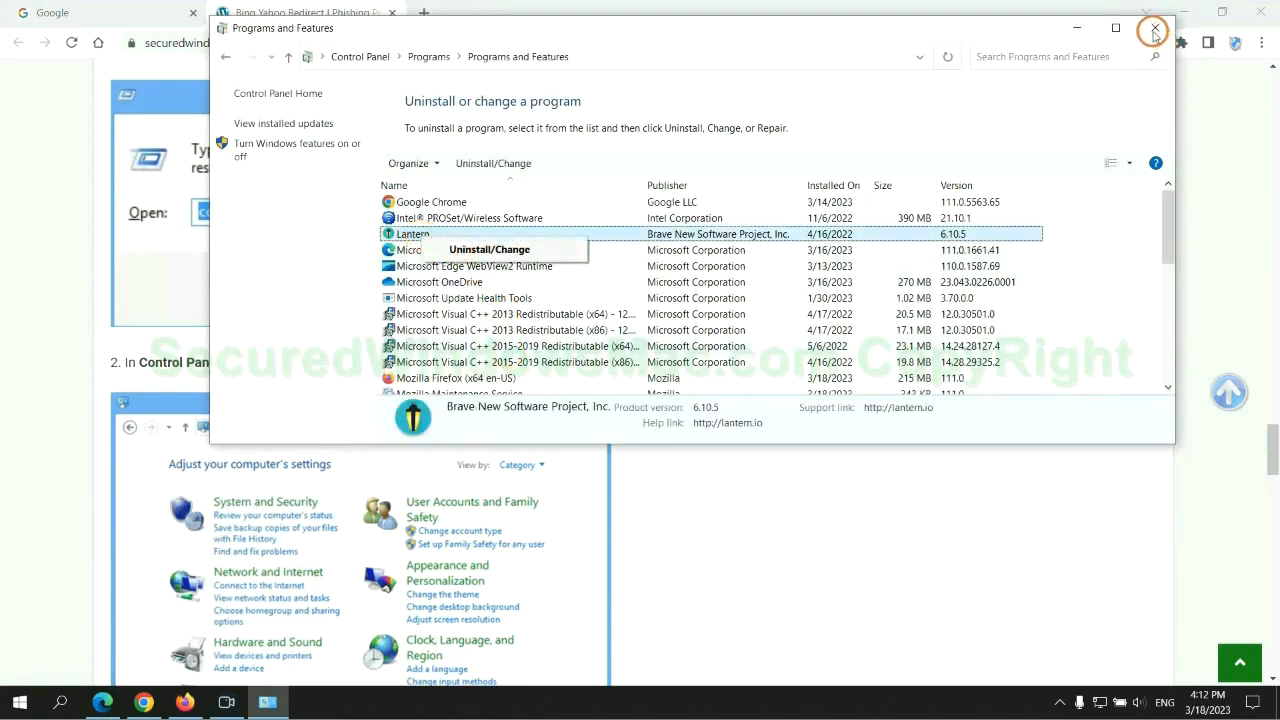
{"action": "left_click", "coordinate": [1153, 29]}
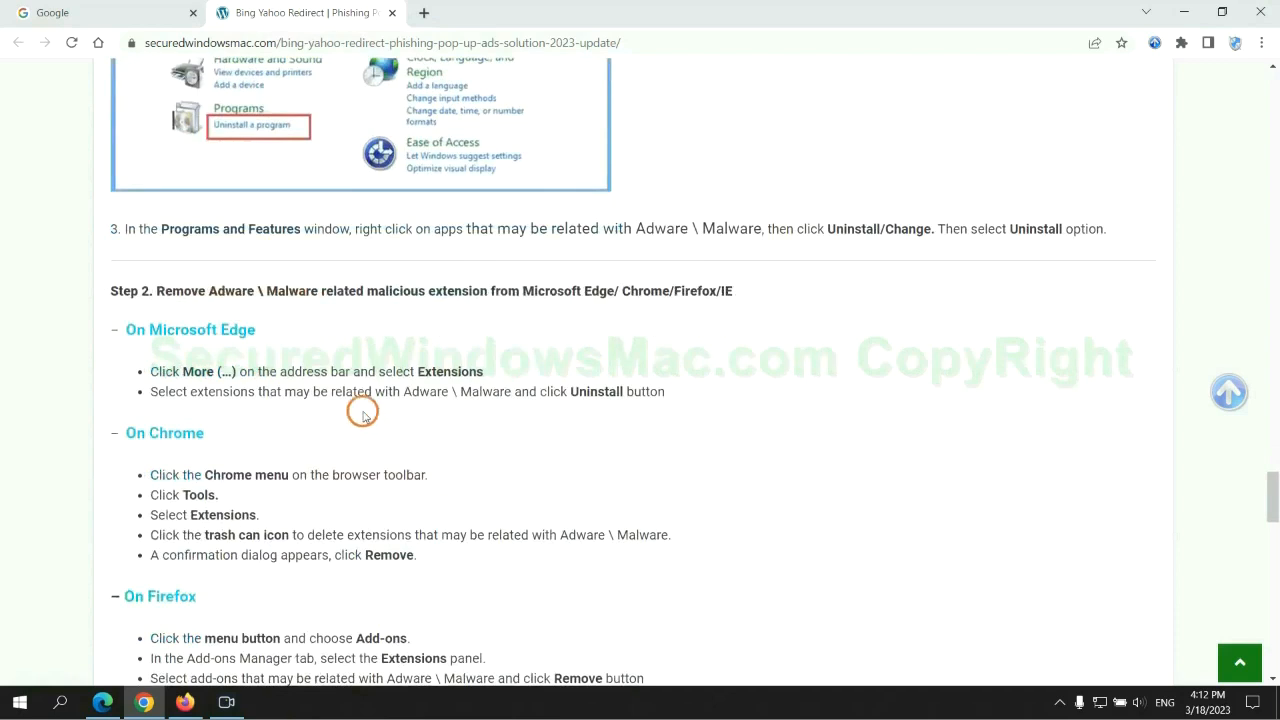
{"action": "double_click", "coordinate": [427, 291]}
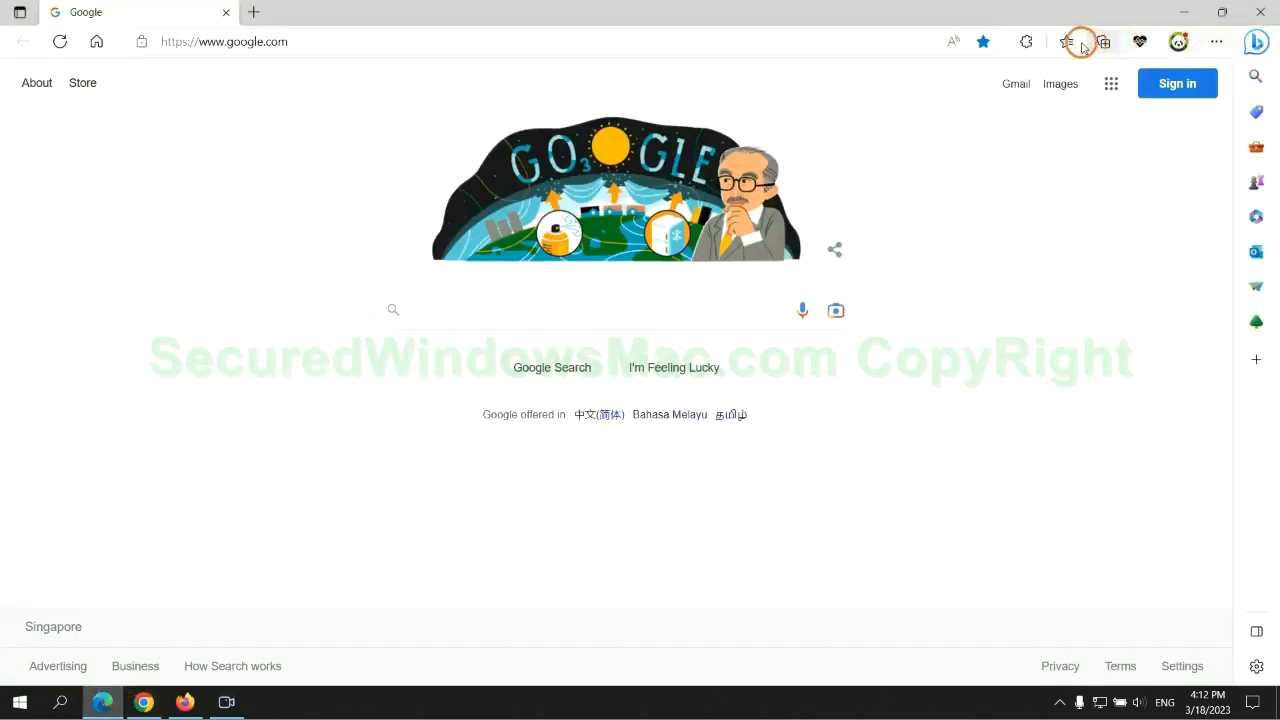
Step: Remove McAfee WebAdvisor from Edge's Manage extensions page and confirm the removal
{"action": "left_click", "coordinate": [1058, 42]}
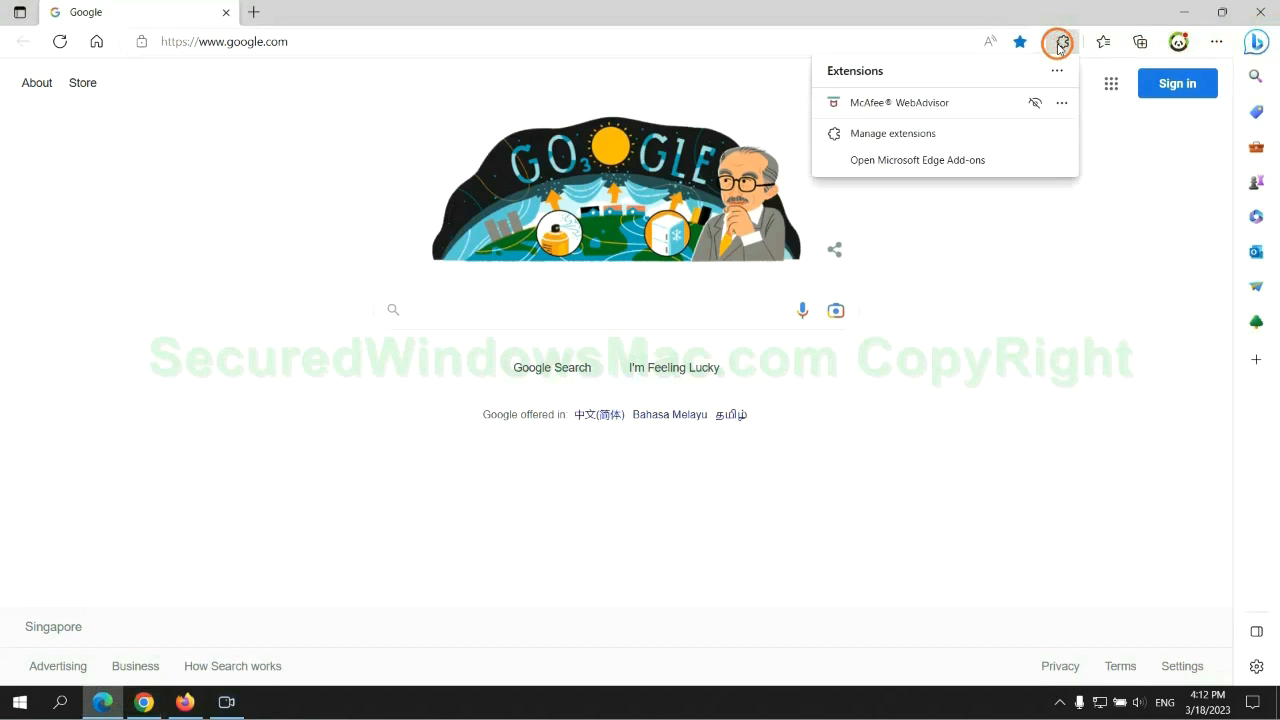
{"action": "left_click", "coordinate": [892, 133]}
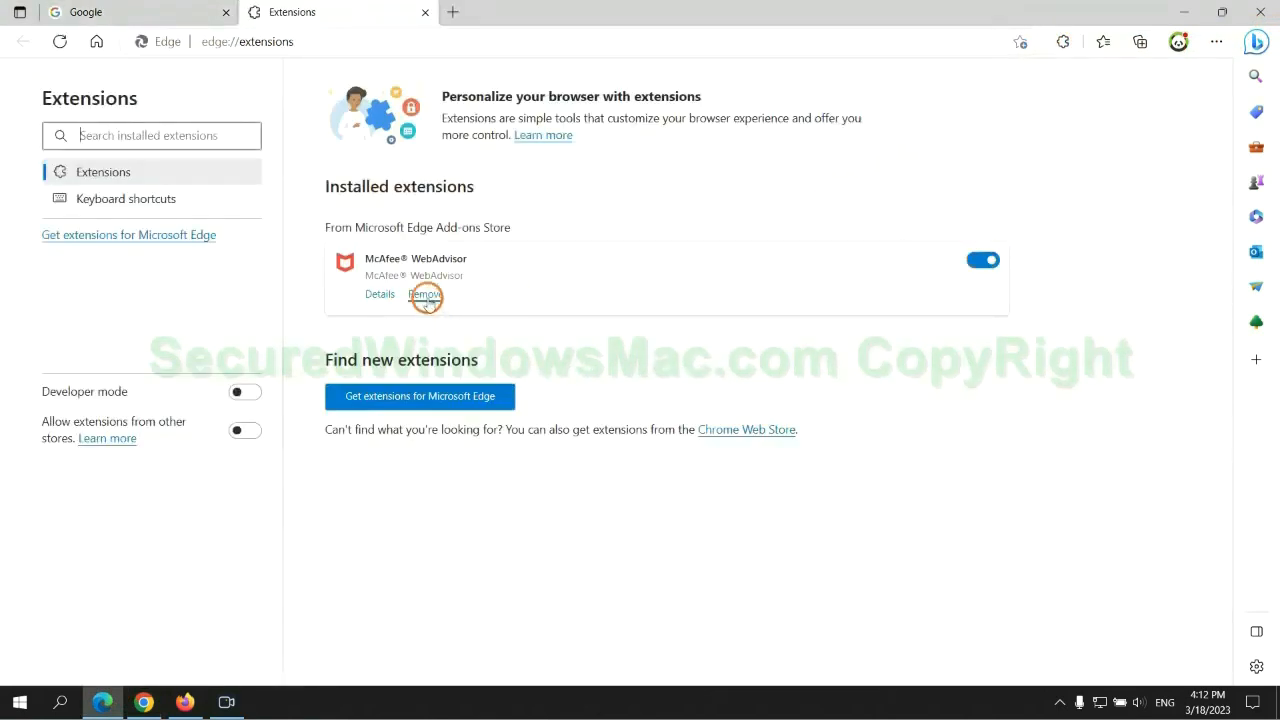
{"action": "left_click", "coordinate": [425, 294]}
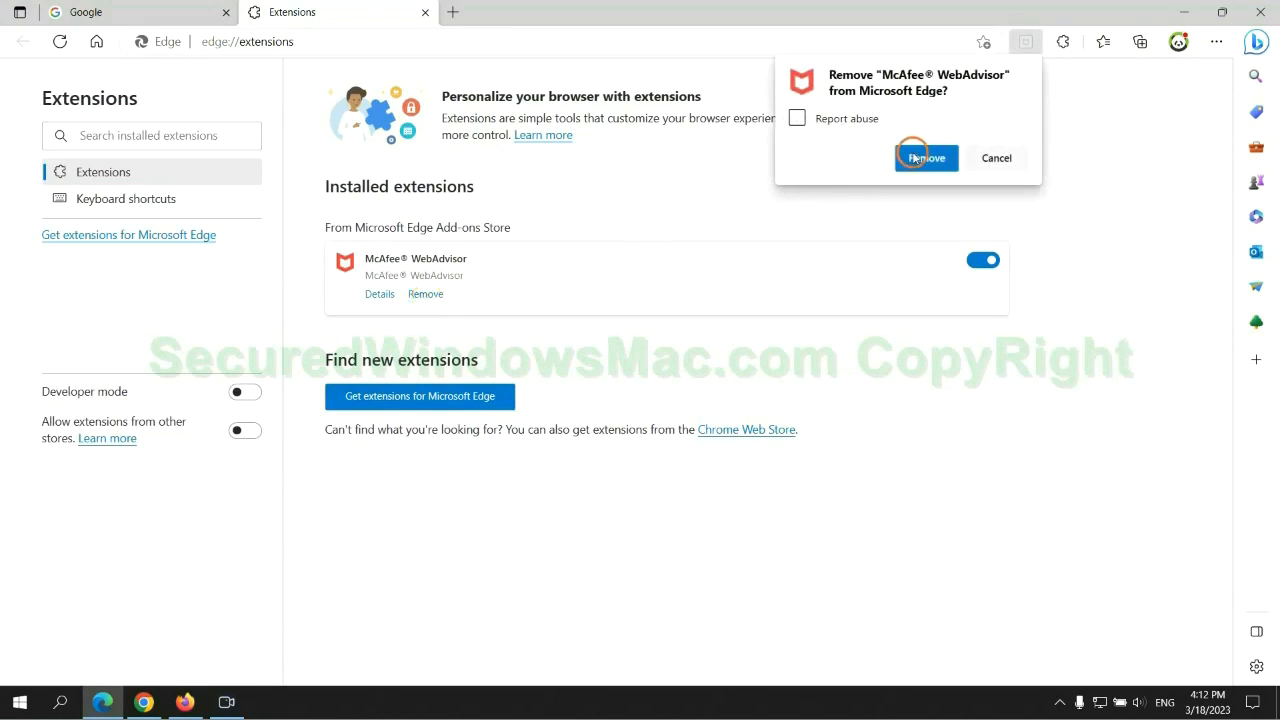
{"action": "left_click", "coordinate": [925, 157]}
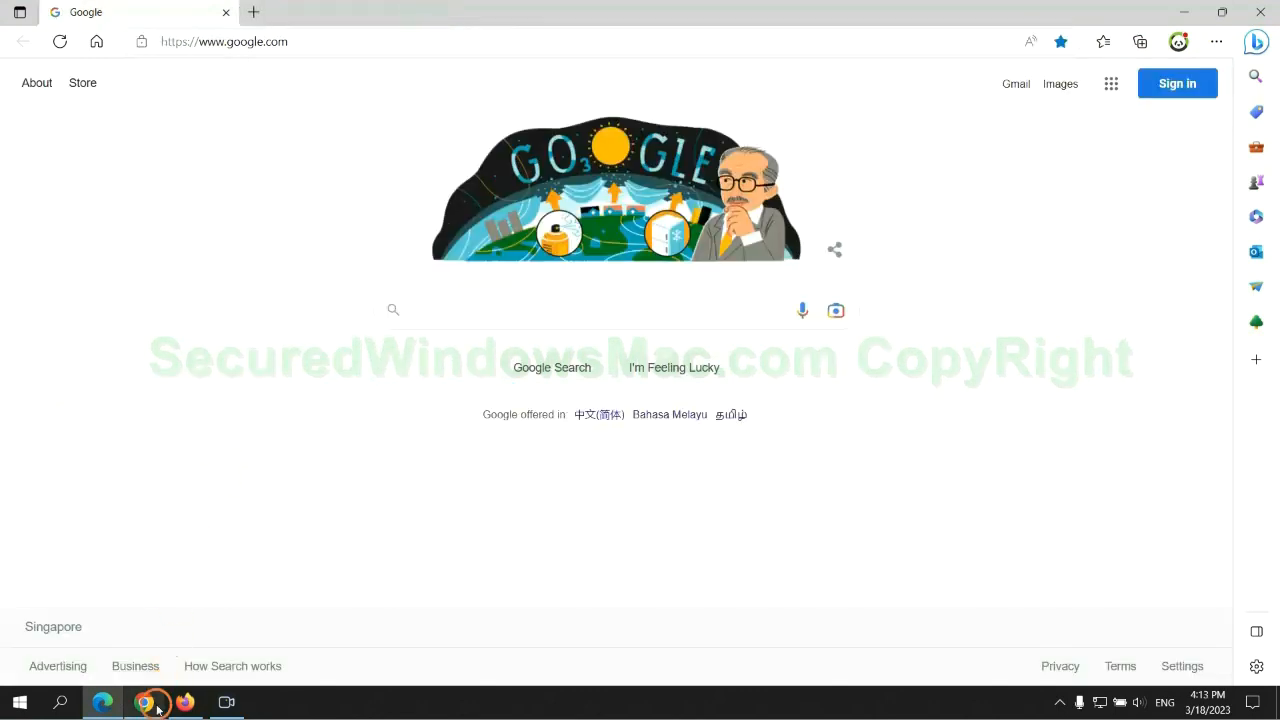
{"action": "left_click", "coordinate": [147, 702]}
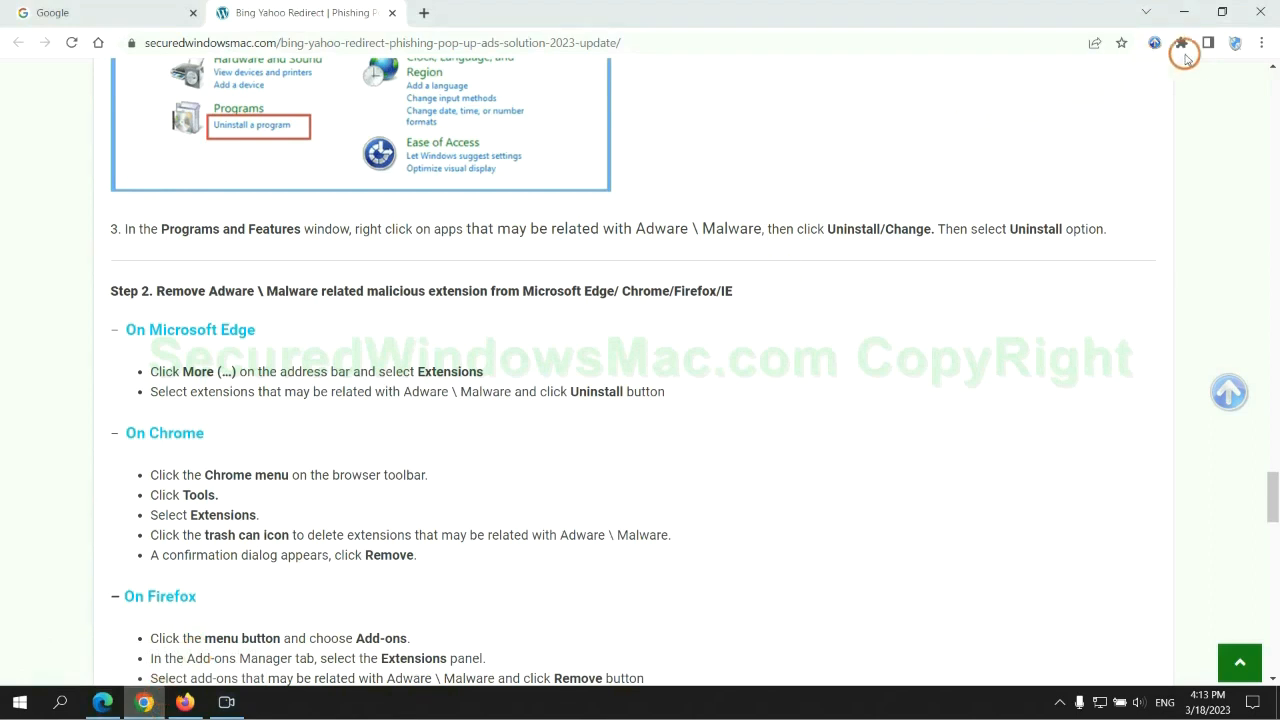
Step: Remove the Ecosia extension from Chrome's Manage extensions page and confirm
{"action": "left_click", "coordinate": [1182, 48]}
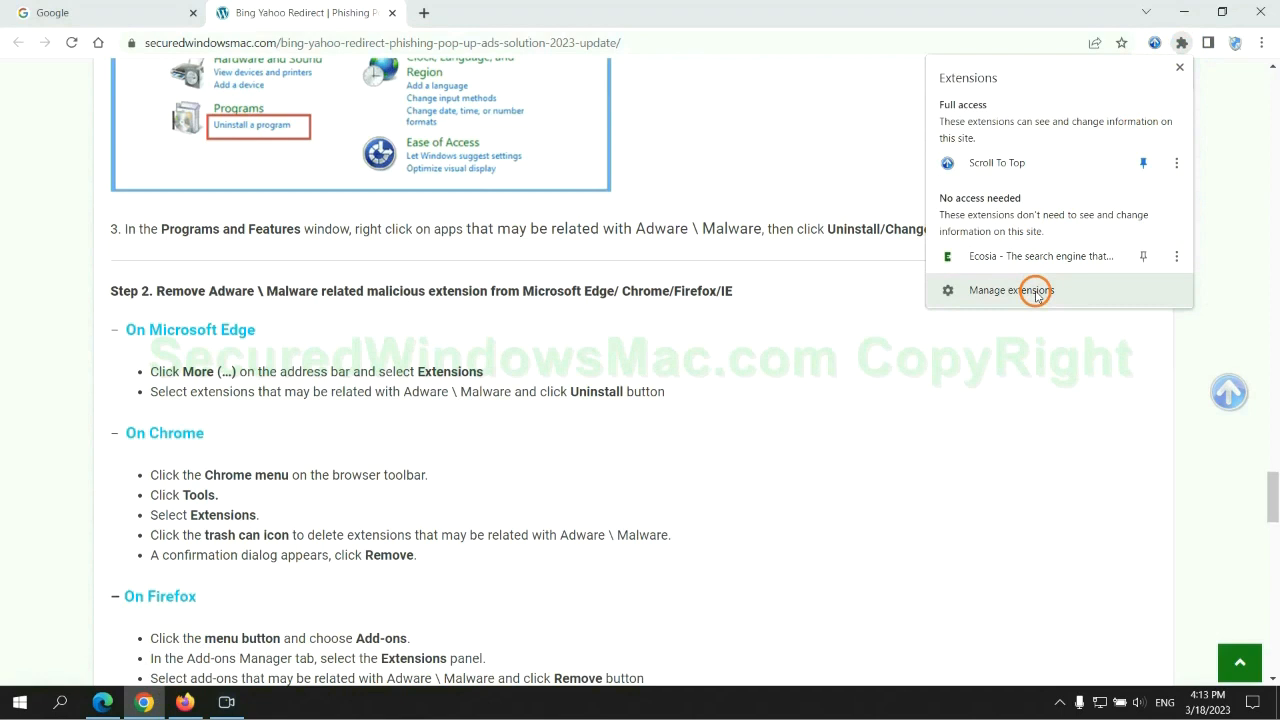
{"action": "left_click", "coordinate": [1011, 290]}
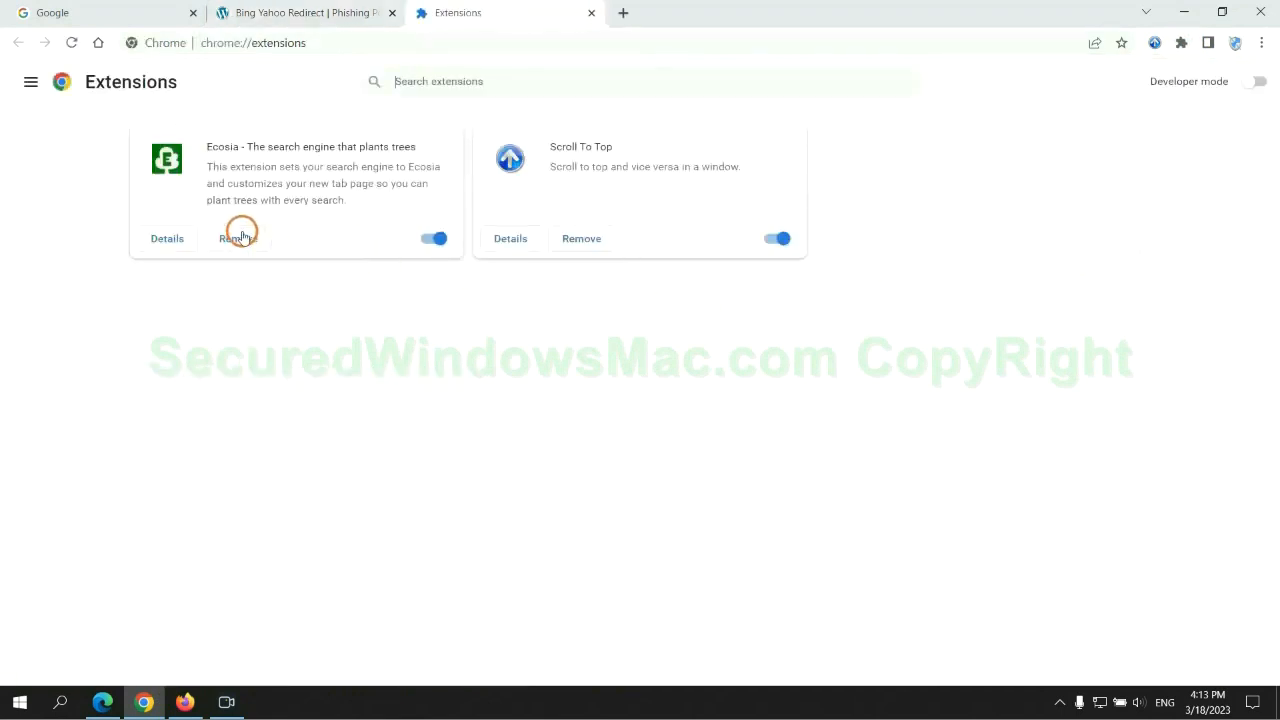
{"action": "left_click", "coordinate": [238, 238]}
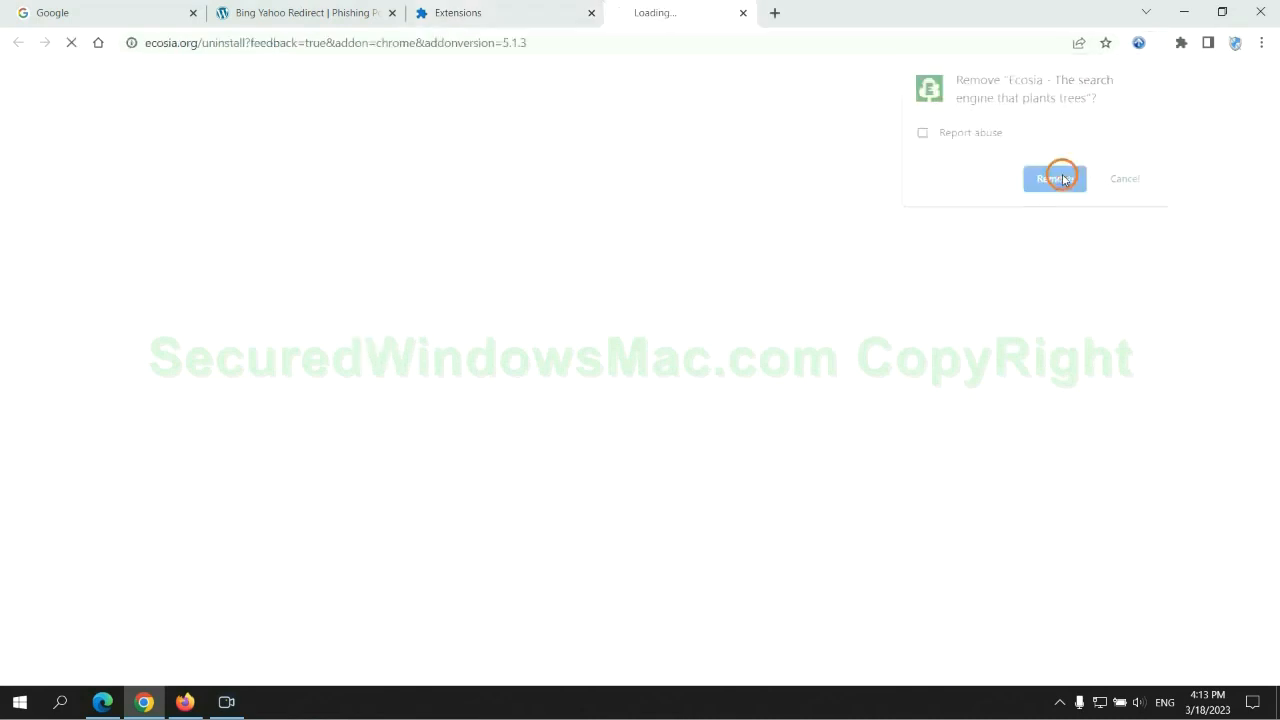
{"action": "left_click", "coordinate": [1051, 178]}
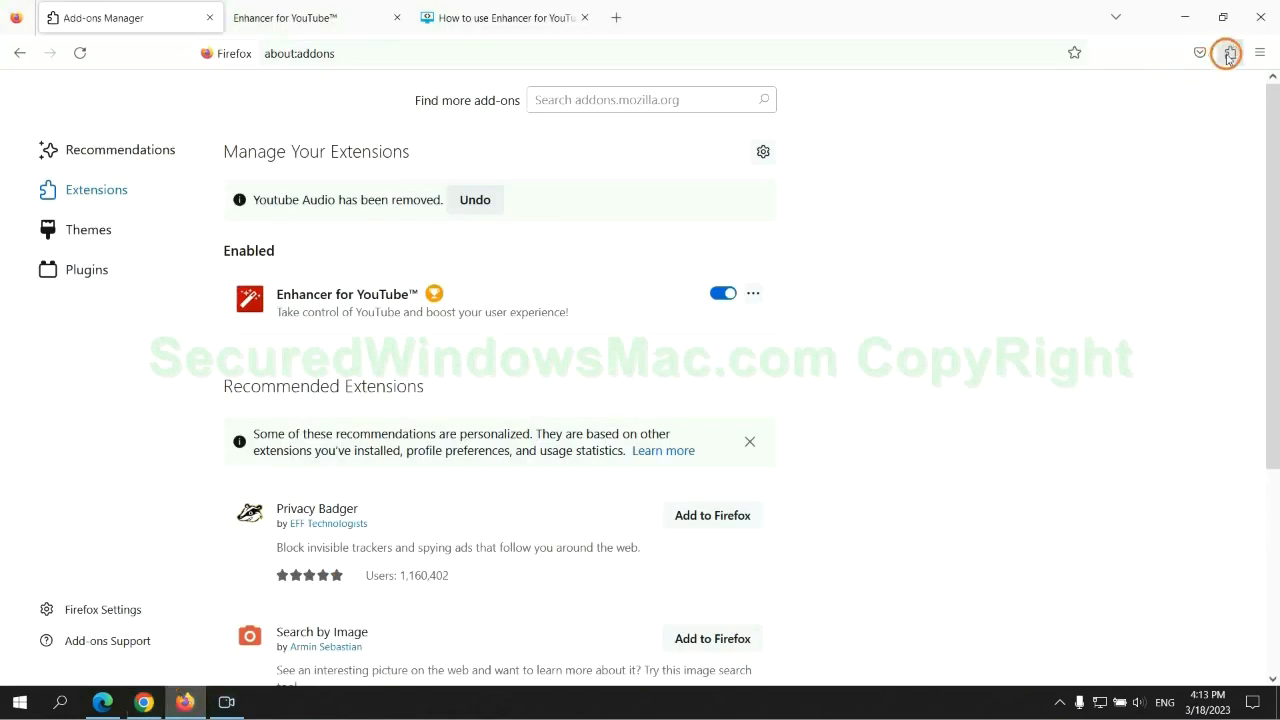
Step: Remove Enhancer for YouTube from Firefox's add-ons manager
{"action": "left_click", "coordinate": [1226, 53]}
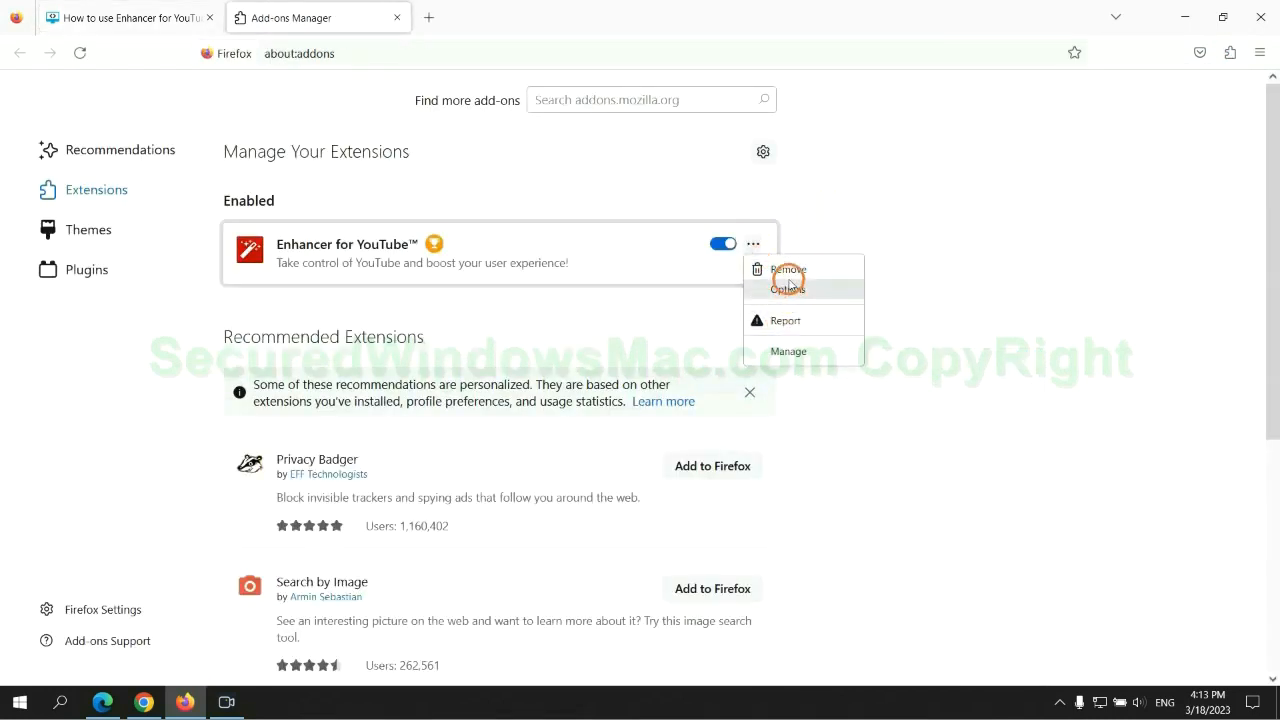
{"action": "left_click", "coordinate": [789, 270]}
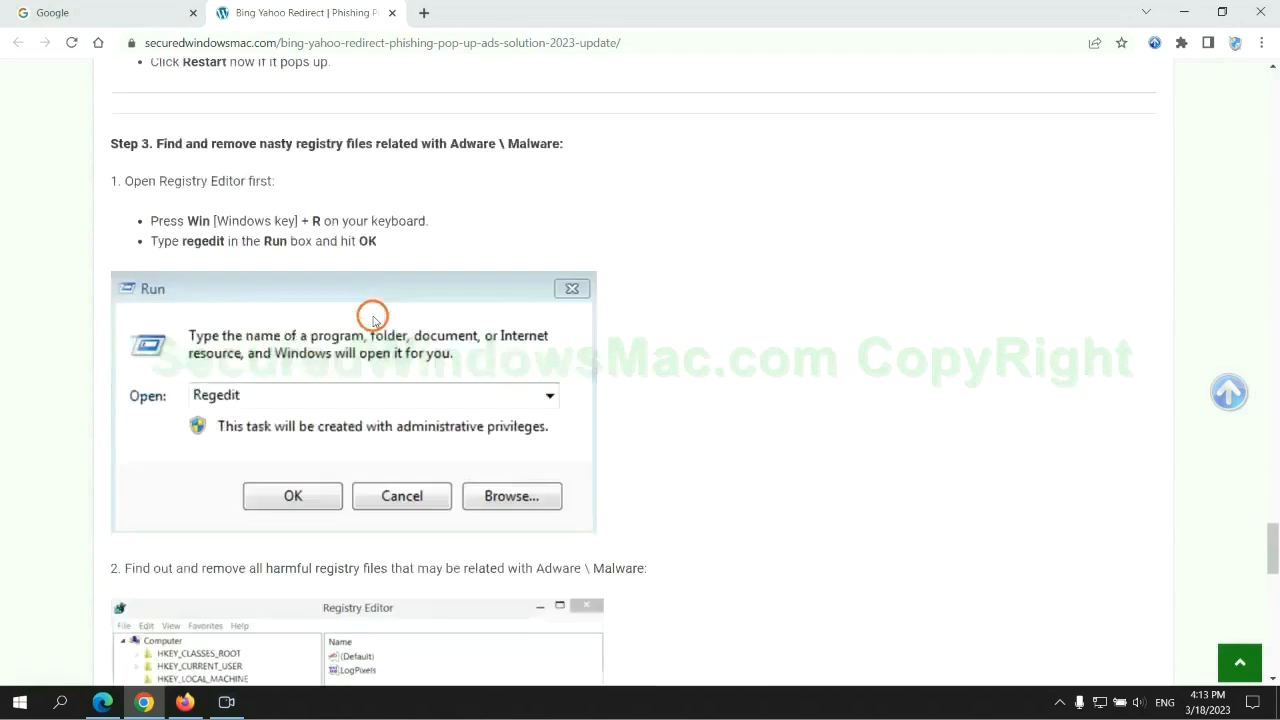
Step: Search Registry Editor for 'App' and open the context menu on a found entry
{"action": "scroll", "scroll_direction": "down", "scroll_amount": 3}
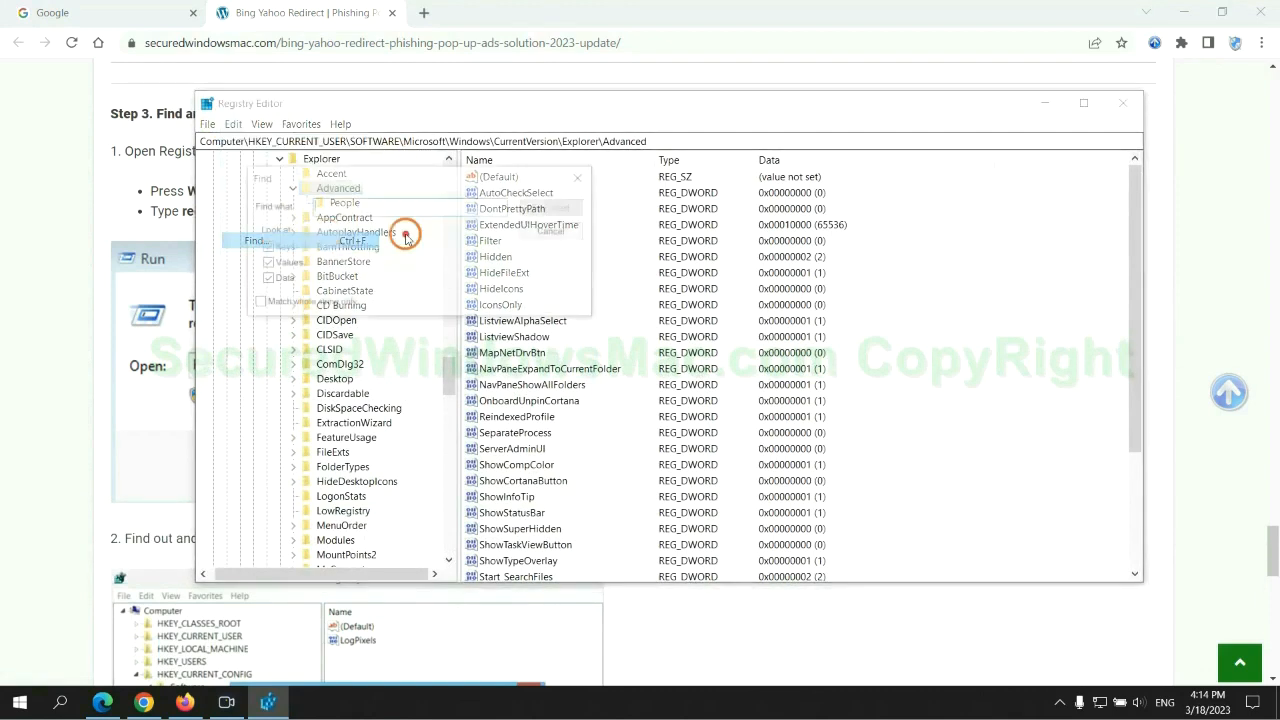
{"action": "type", "text": "App"}
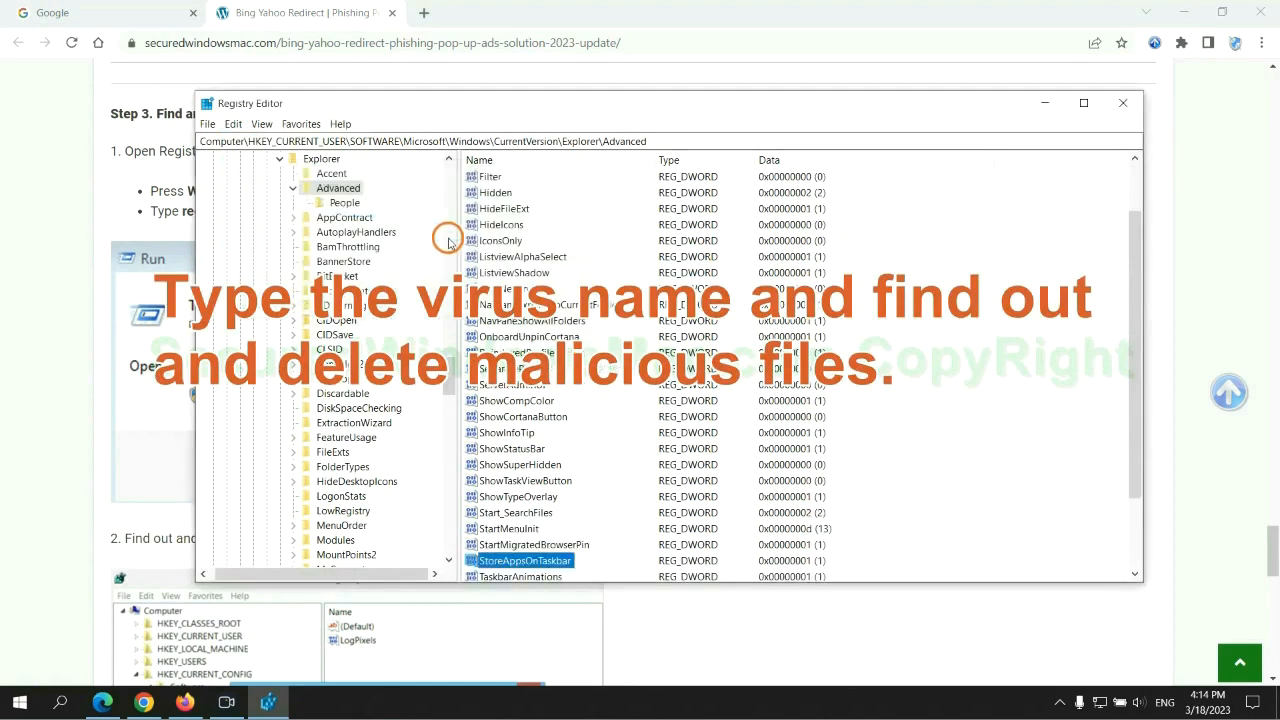
{"action": "right_click", "coordinate": [524, 464]}
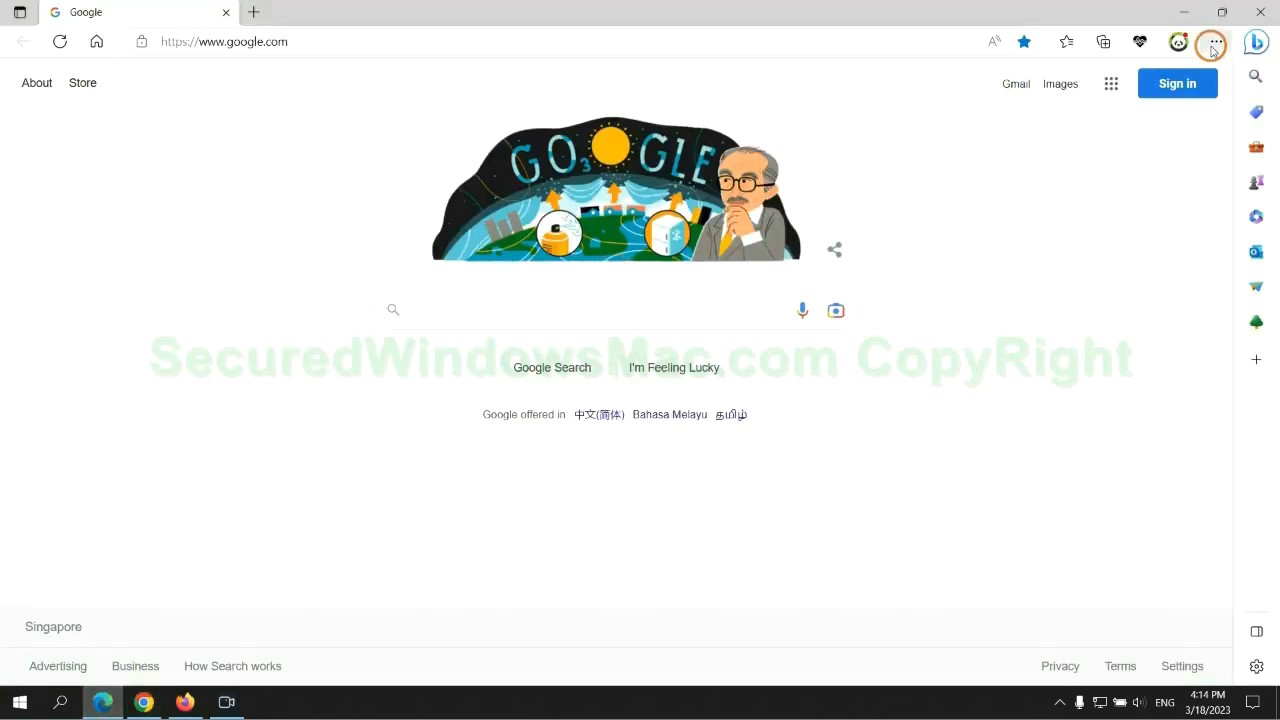
Step: Reach Edge's 'Choose what to clear' options under Privacy, search, and services settings
{"action": "left_click", "coordinate": [1216, 41]}
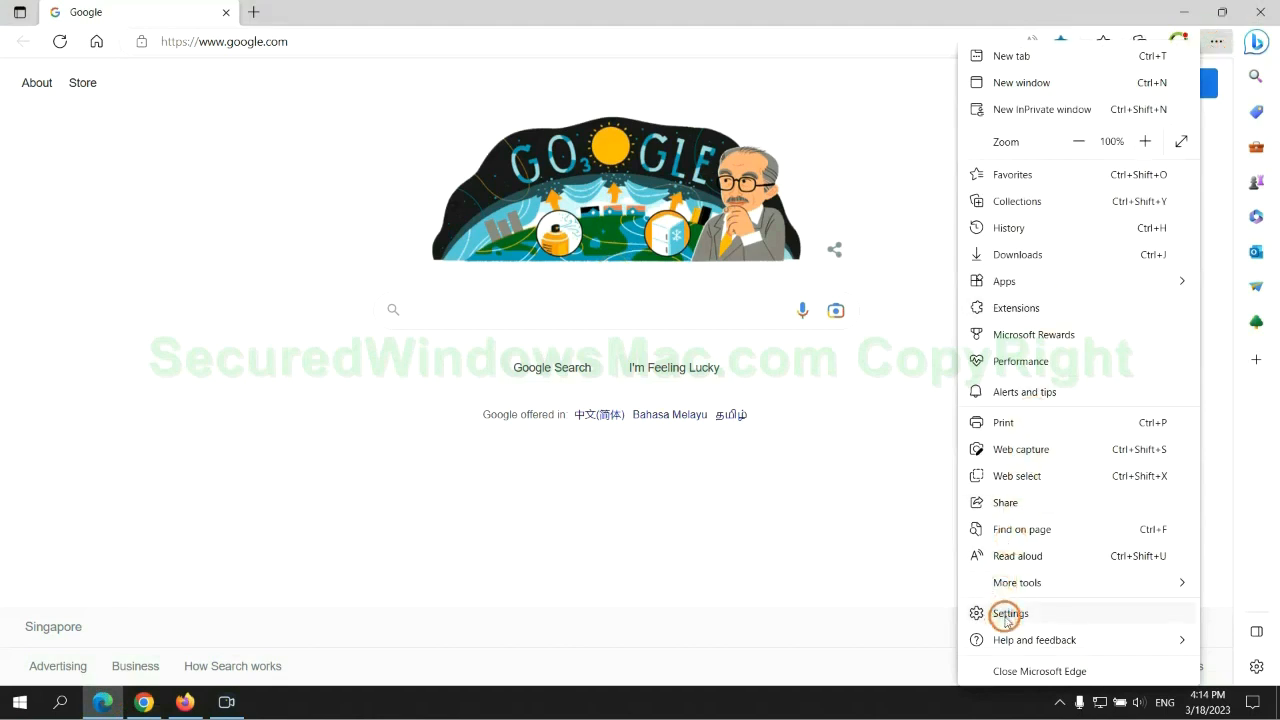
{"action": "left_click", "coordinate": [1008, 613]}
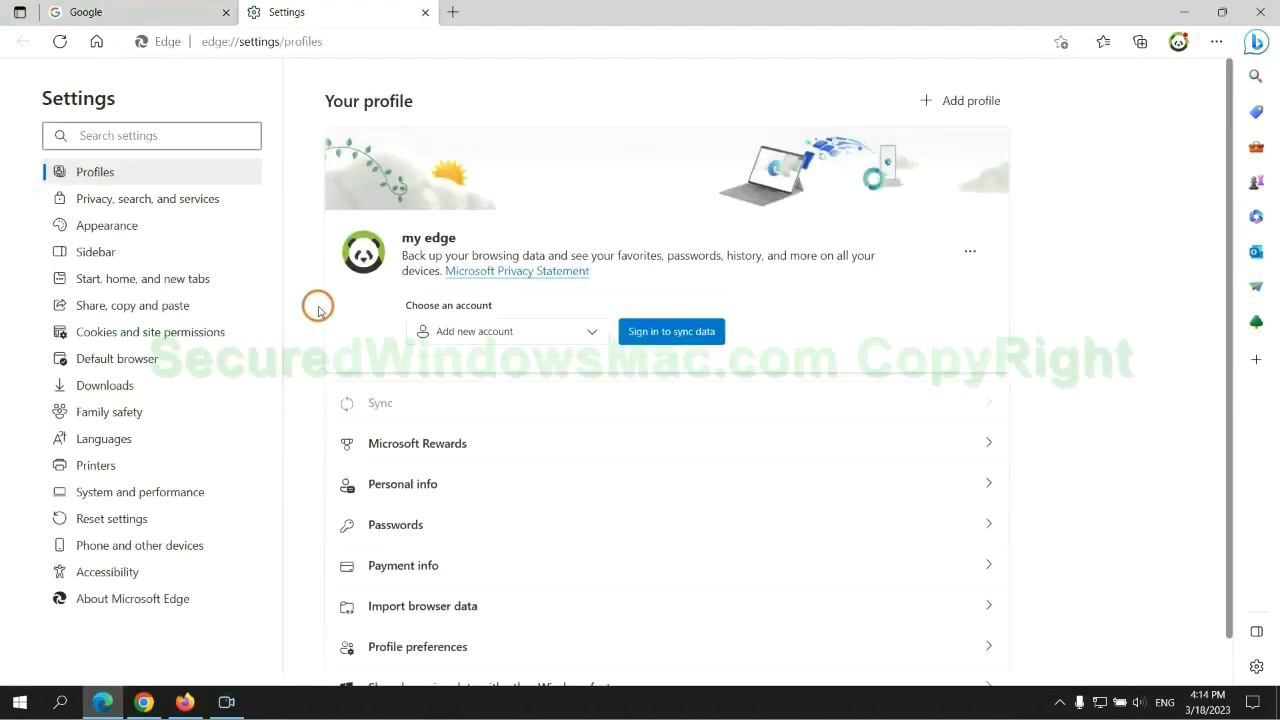
{"action": "left_click", "coordinate": [147, 198]}
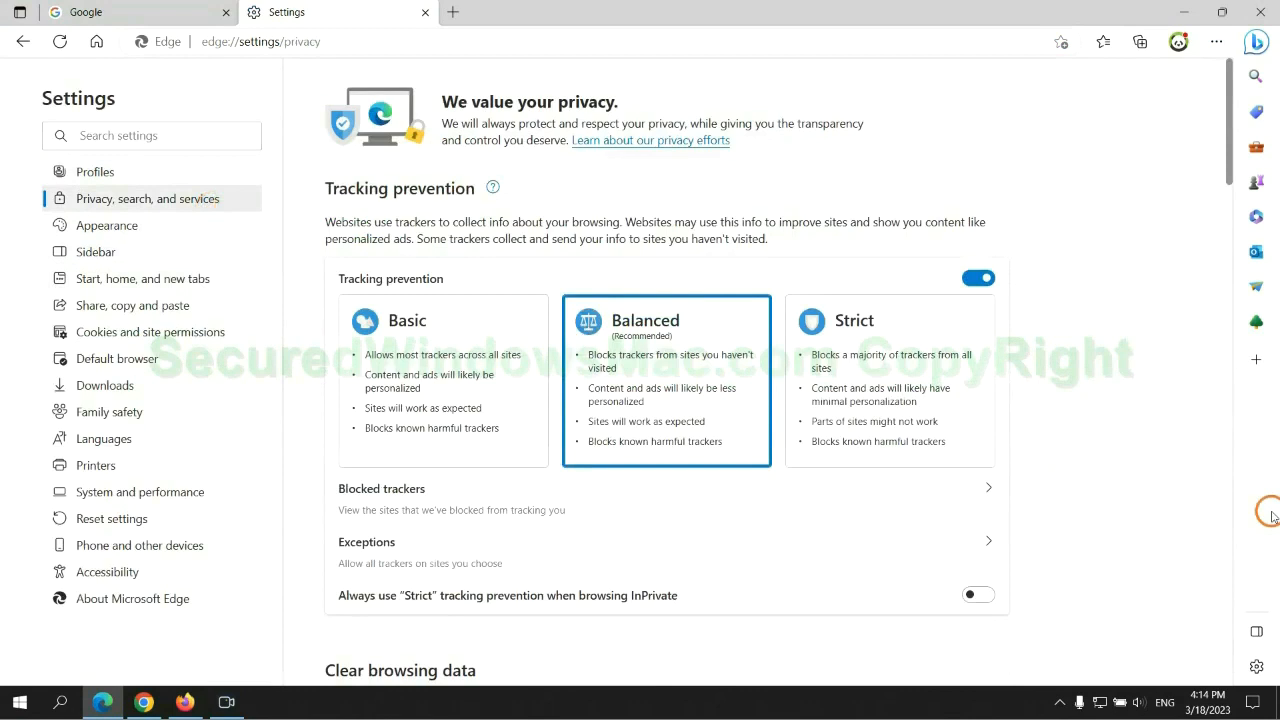
{"action": "scroll", "scroll_direction": "down", "scroll_amount": 3}
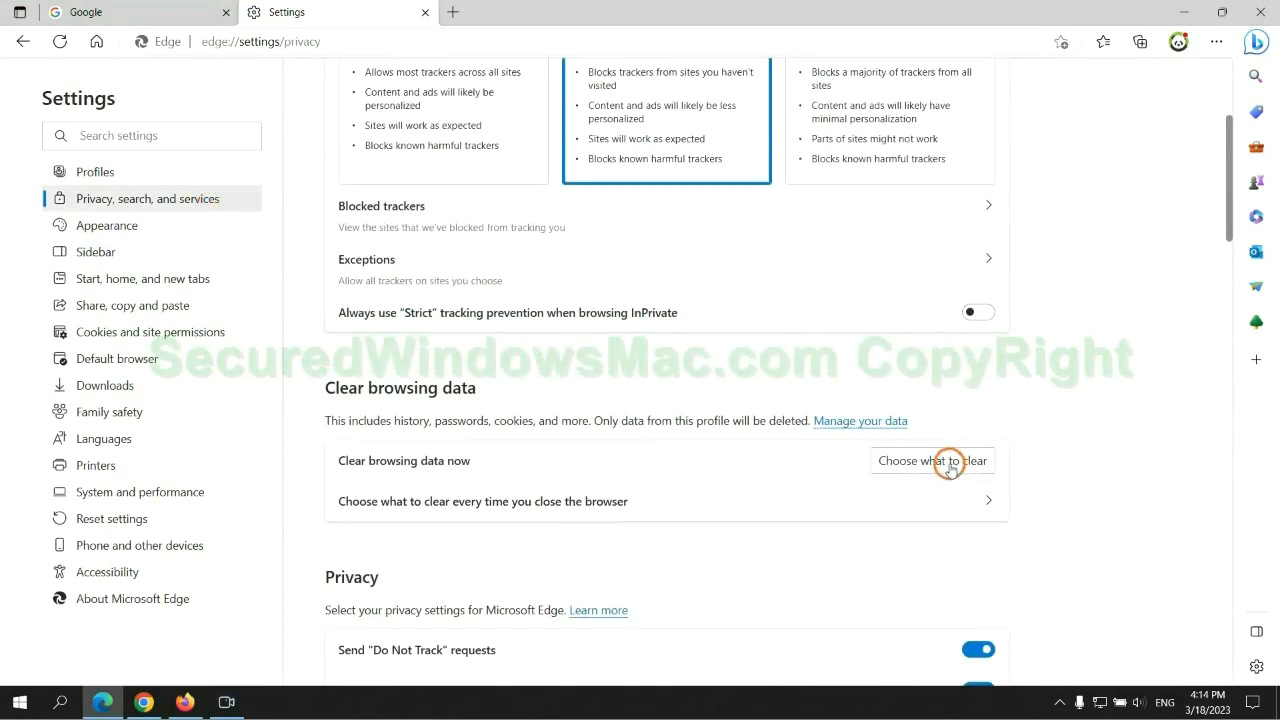
{"action": "left_click", "coordinate": [931, 460]}
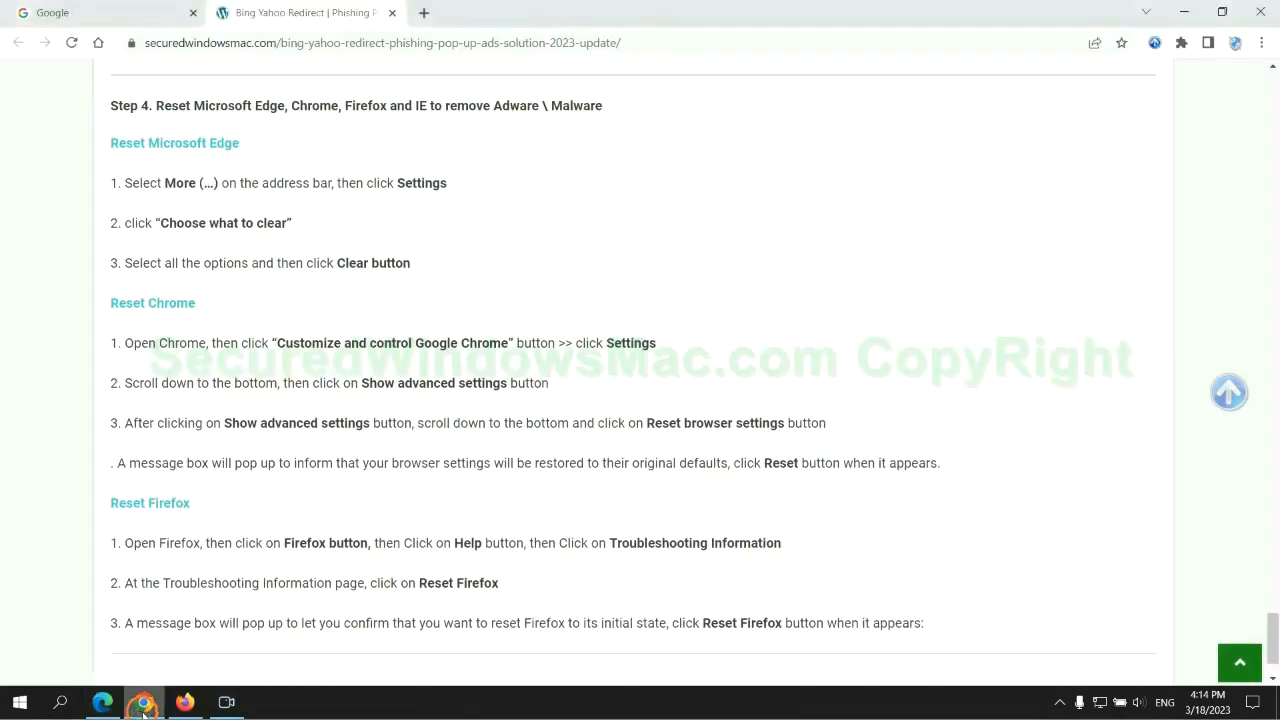
{"action": "left_click", "coordinate": [1261, 46]}
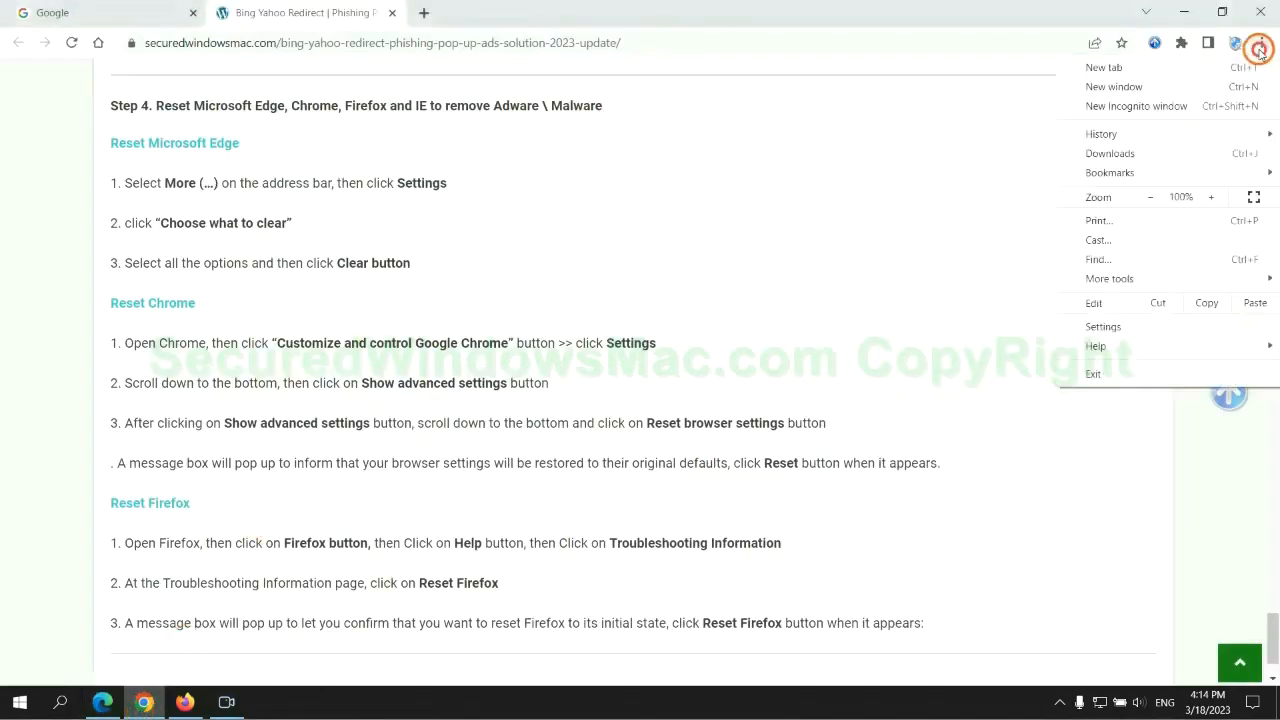
Step: Search Chrome settings for 'reset' and confirm restoring settings to their original defaults
{"action": "left_click", "coordinate": [1103, 326]}
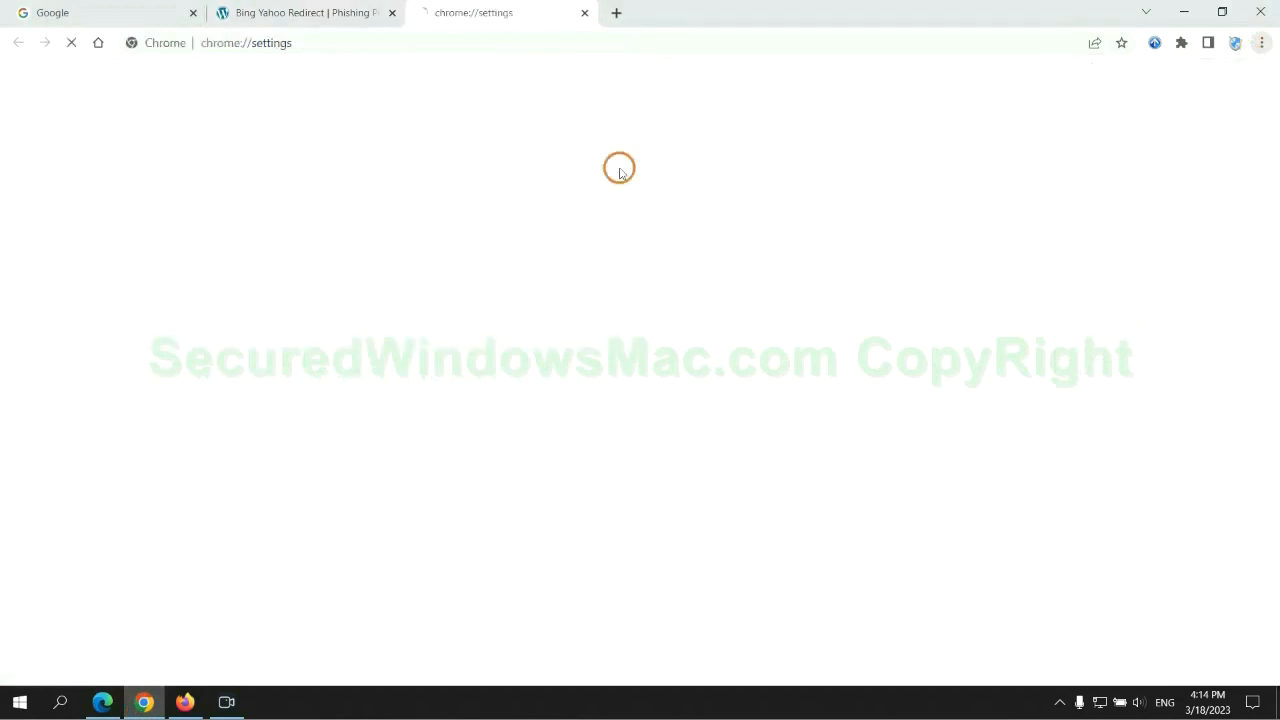
{"action": "type", "text": "re"}
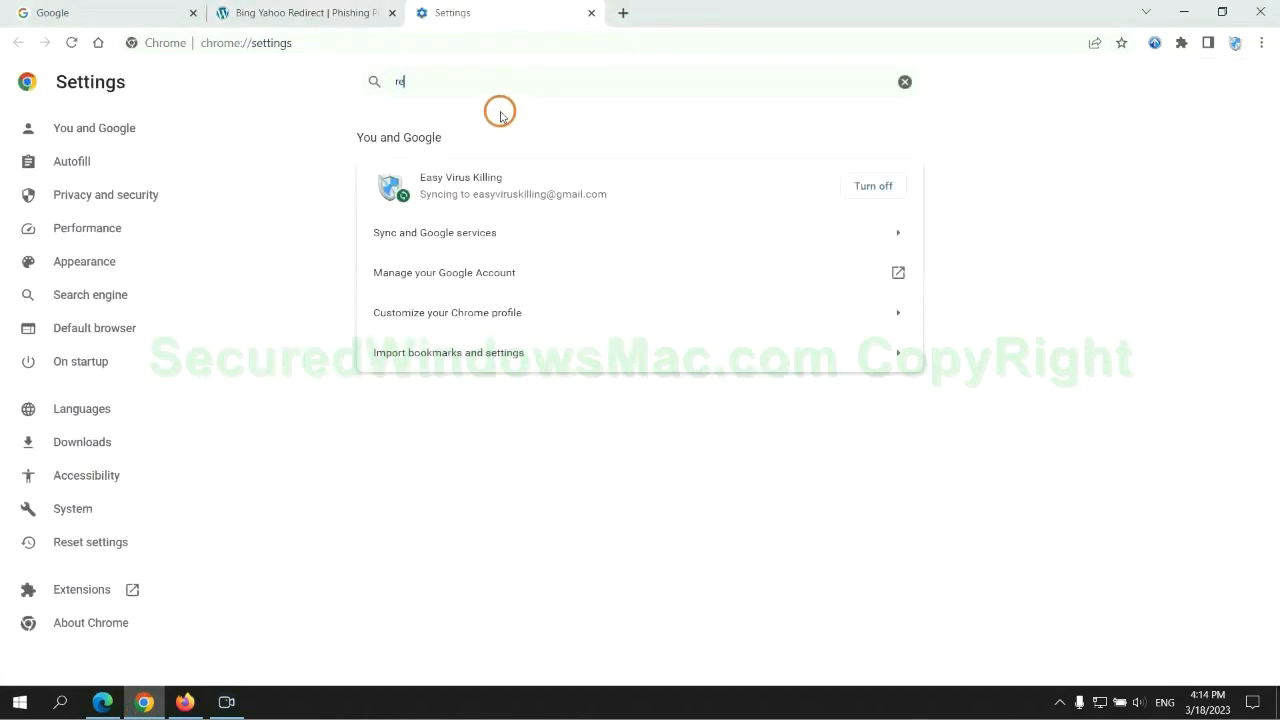
{"action": "type", "text": "reset"}
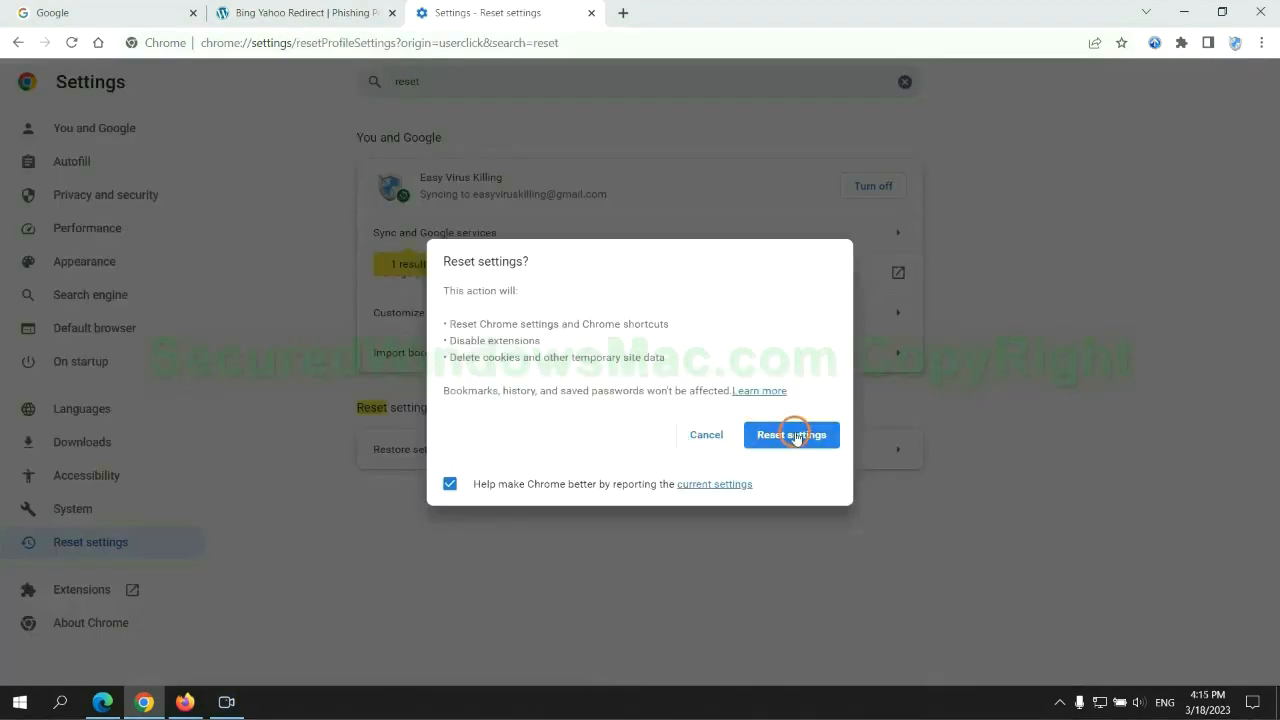
{"action": "left_click", "coordinate": [791, 434]}
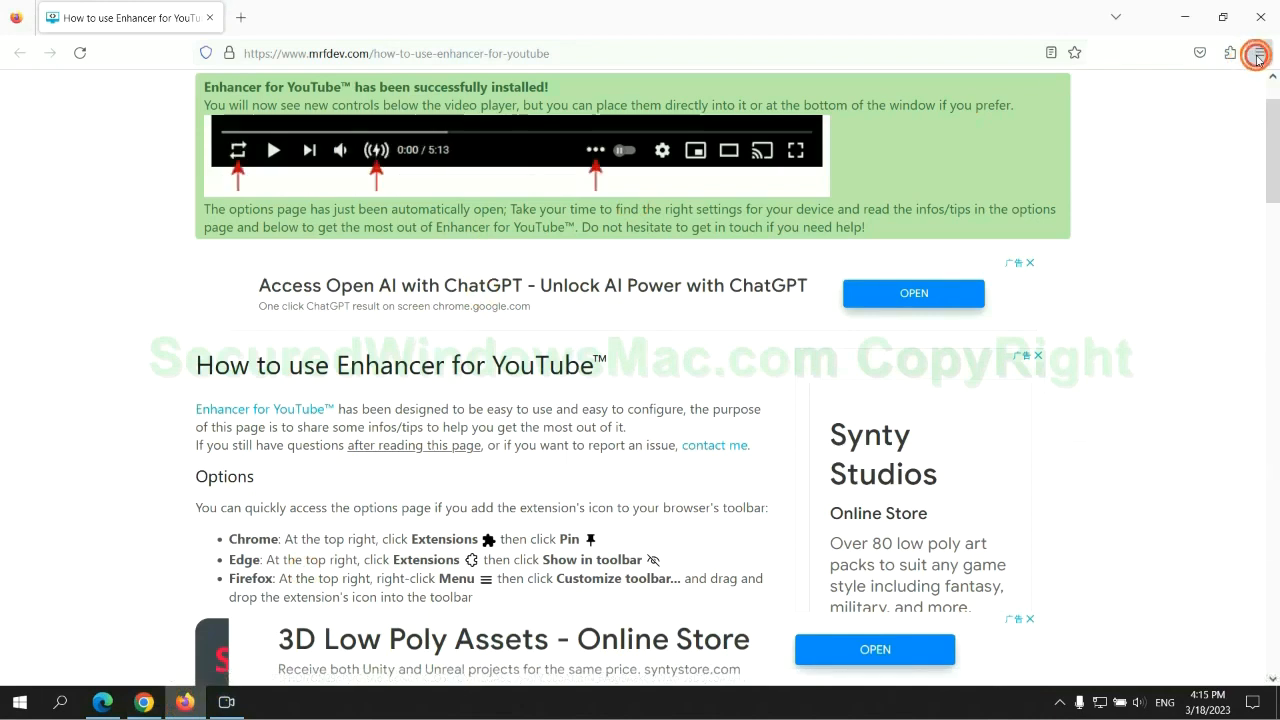
Step: Open Firefox's troubleshooting information page from Help and start Refresh Firefox
{"action": "left_click", "coordinate": [1257, 55]}
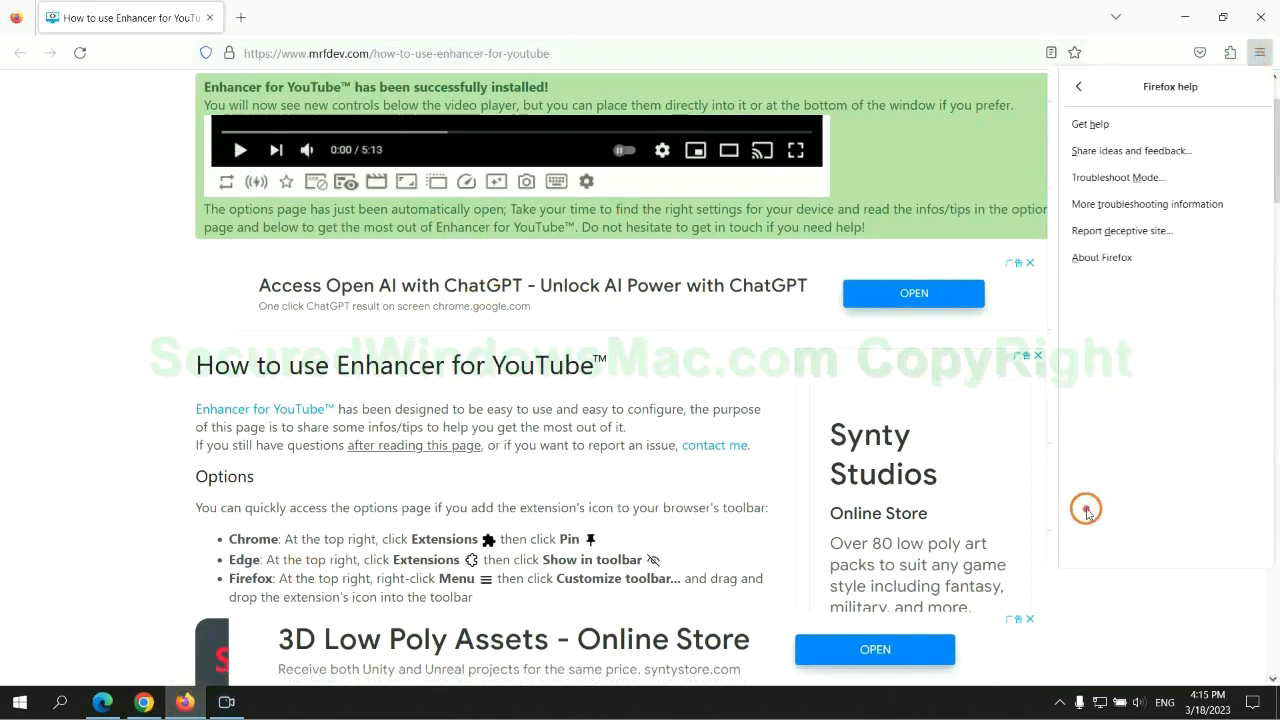
{"action": "left_click", "coordinate": [1147, 204]}
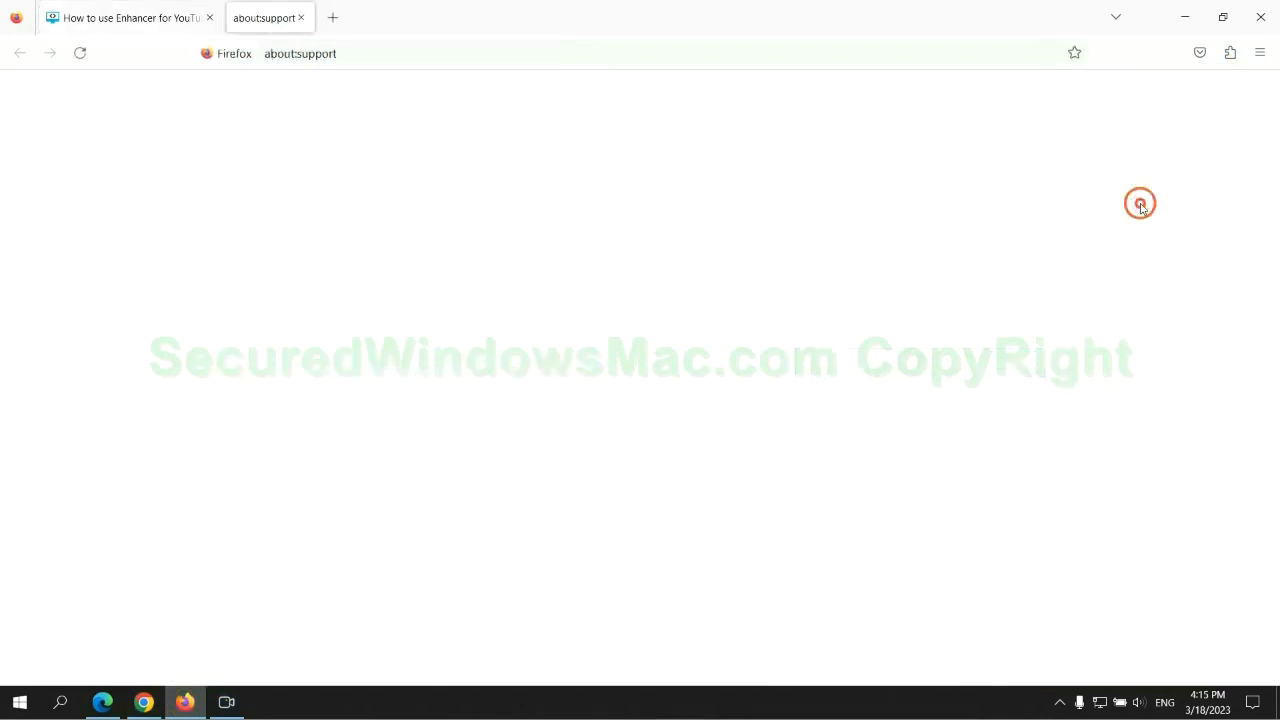
{"action": "left_click", "coordinate": [921, 190]}
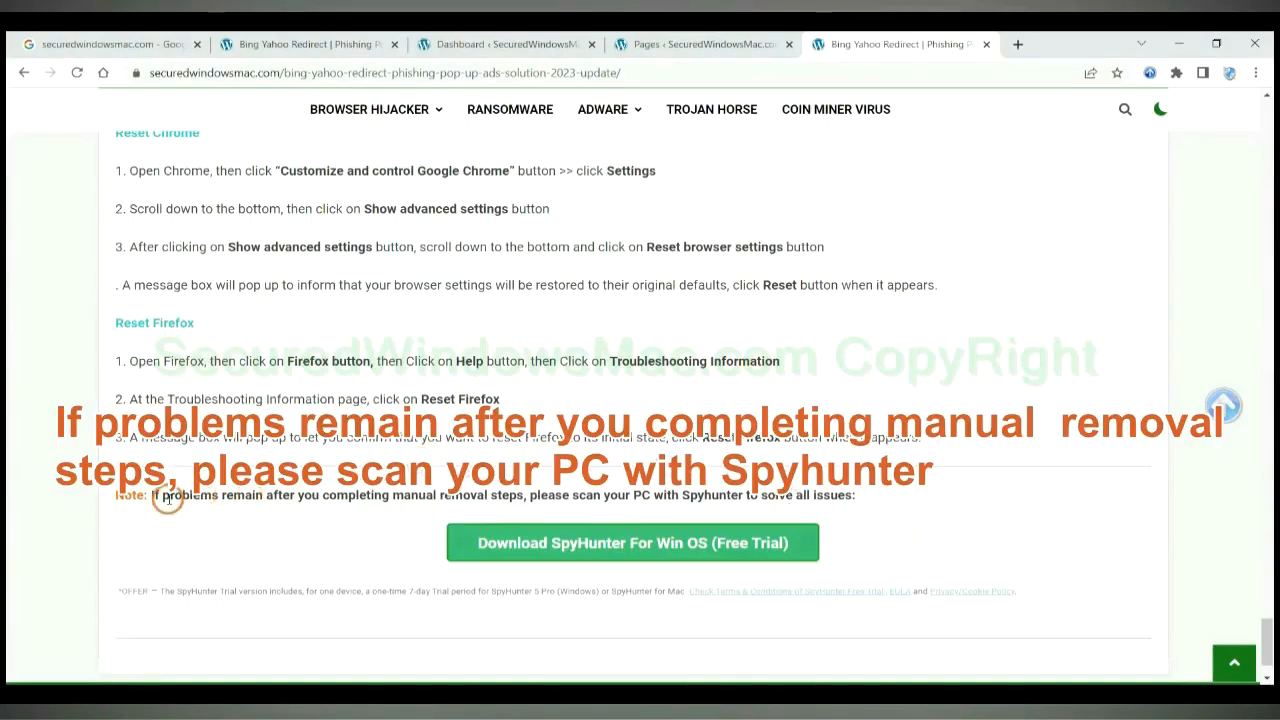
Step: Select the 'If problems remain after…' note recommending a SpyHunter scan
{"action": "left_click_drag", "start_coordinate": [150, 494], "coordinate": [297, 494]}
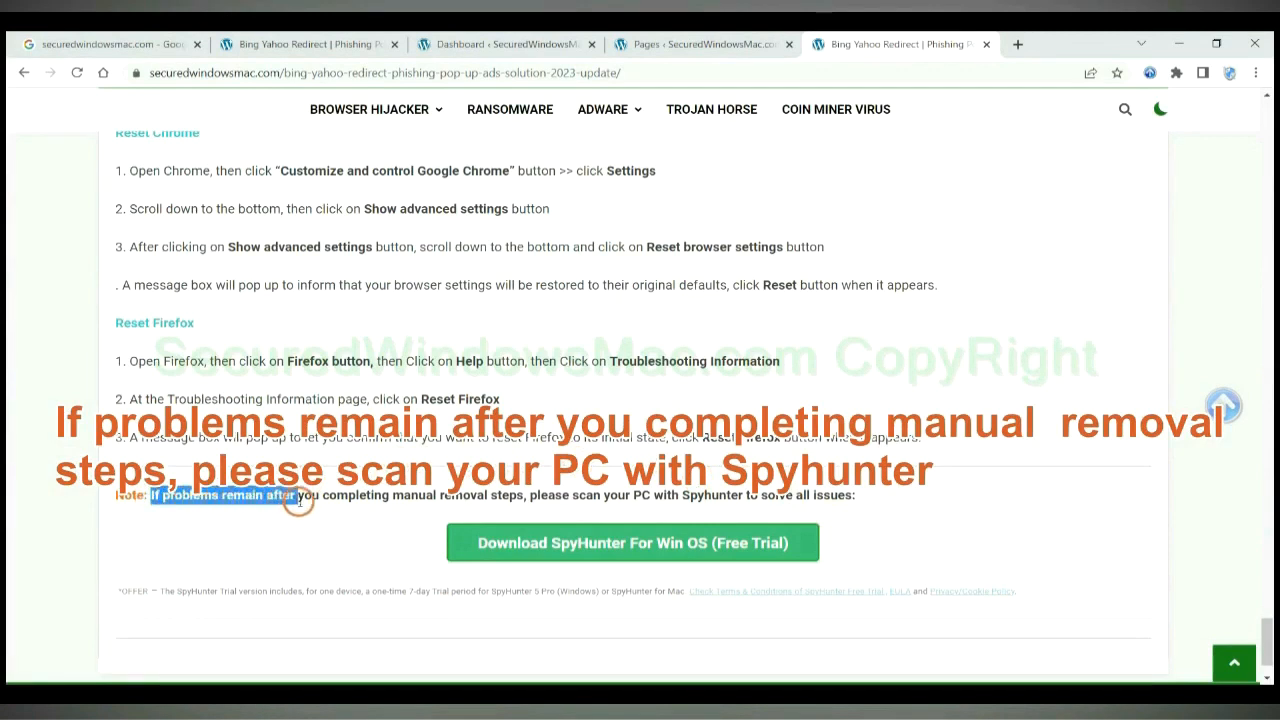